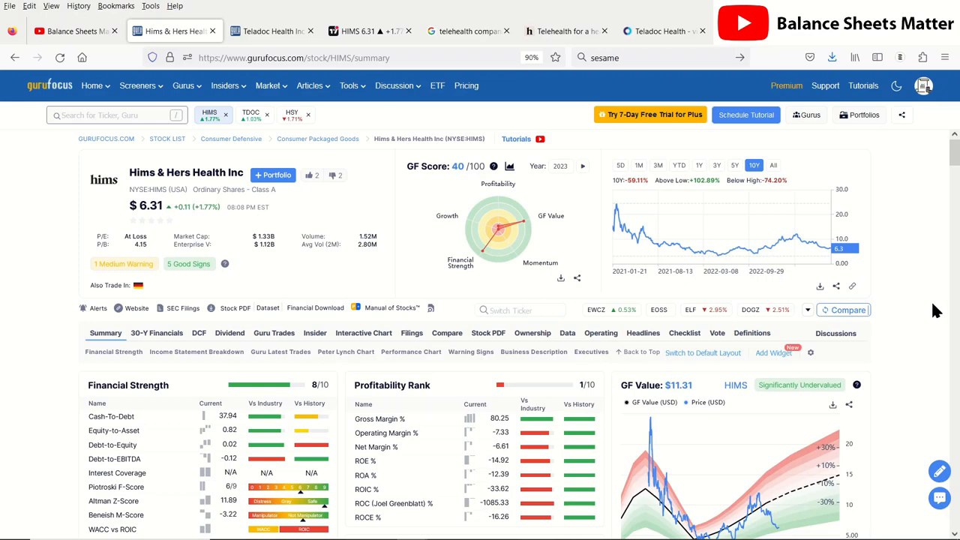
Step: Look over the Balance Sheets Matter channel videos, then return to the Hims & Hers stock summary
left_click(75, 30)
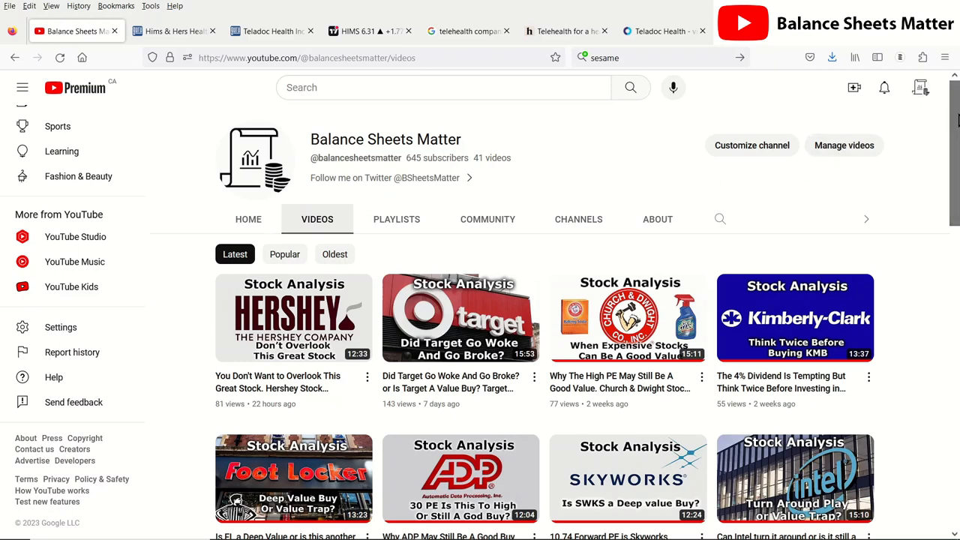
scroll("down", 3)
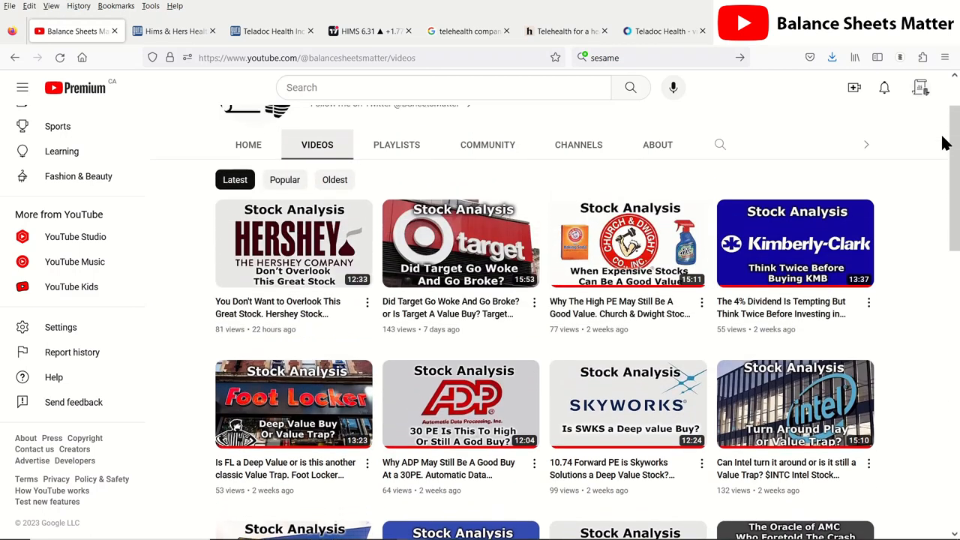
scroll("down", 3)
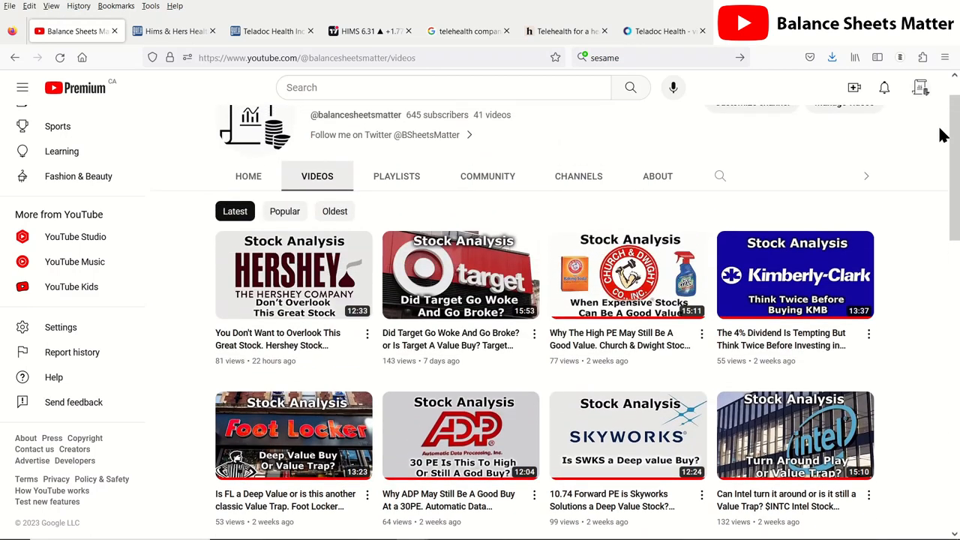
mouse_move(543, 148)
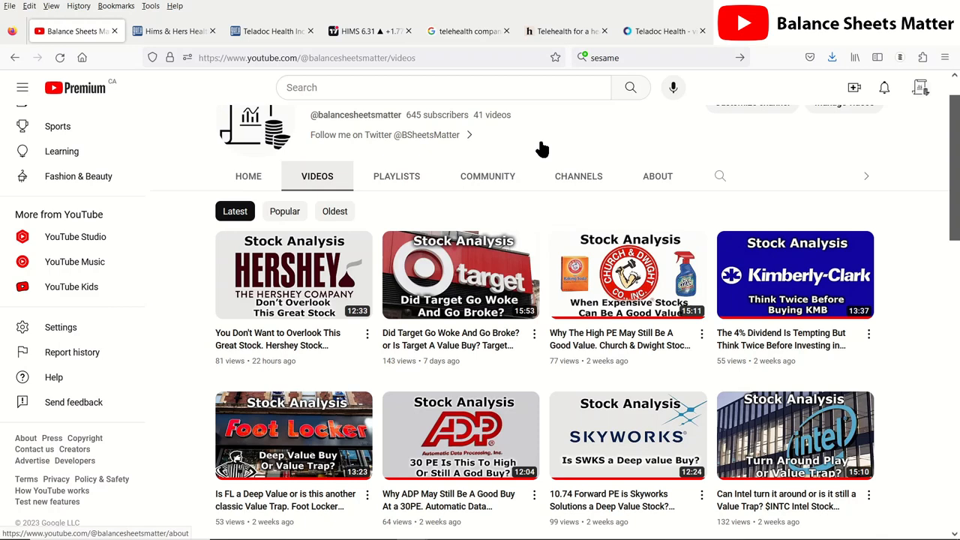
left_click(172, 30)
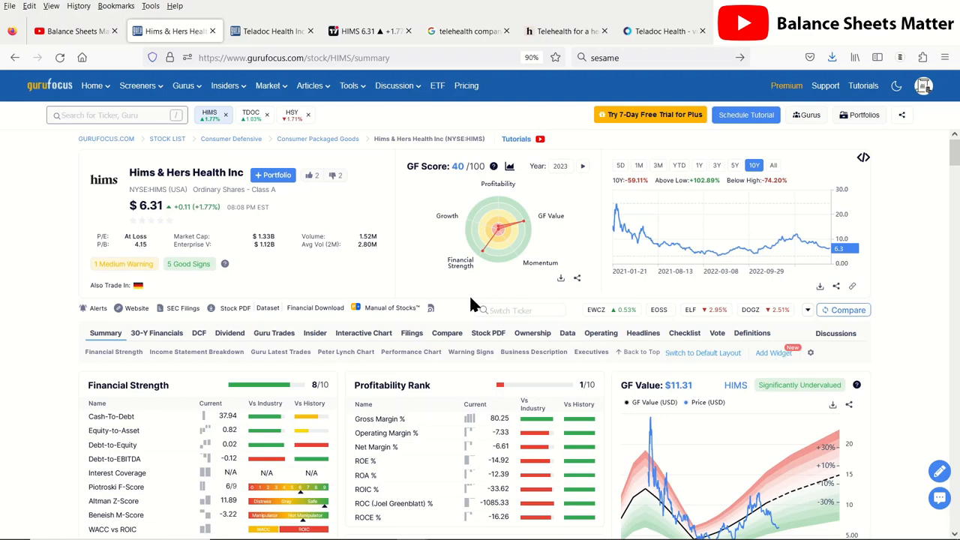
Step: Review the Google results for telehealth companies, then bring up the hims.com homepage
left_click(465, 30)
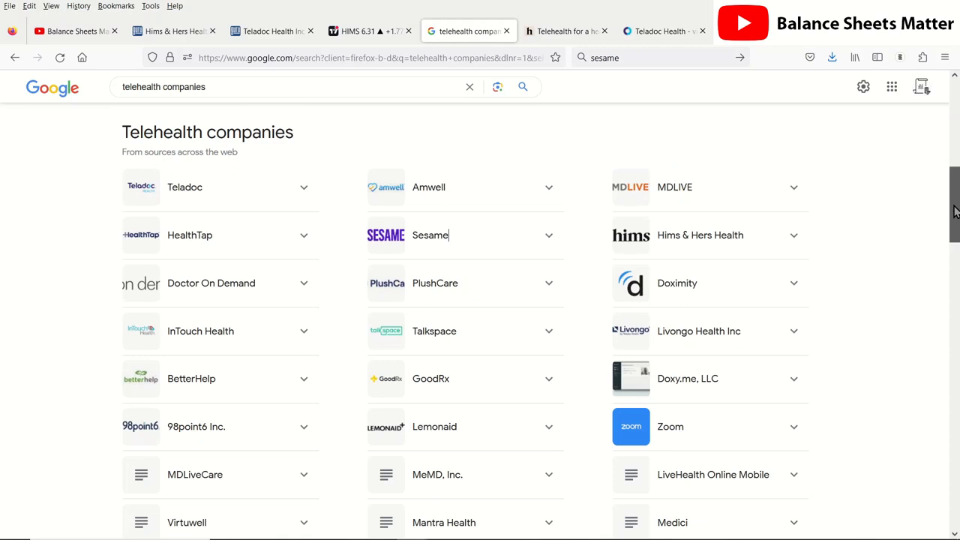
scroll("down", 3)
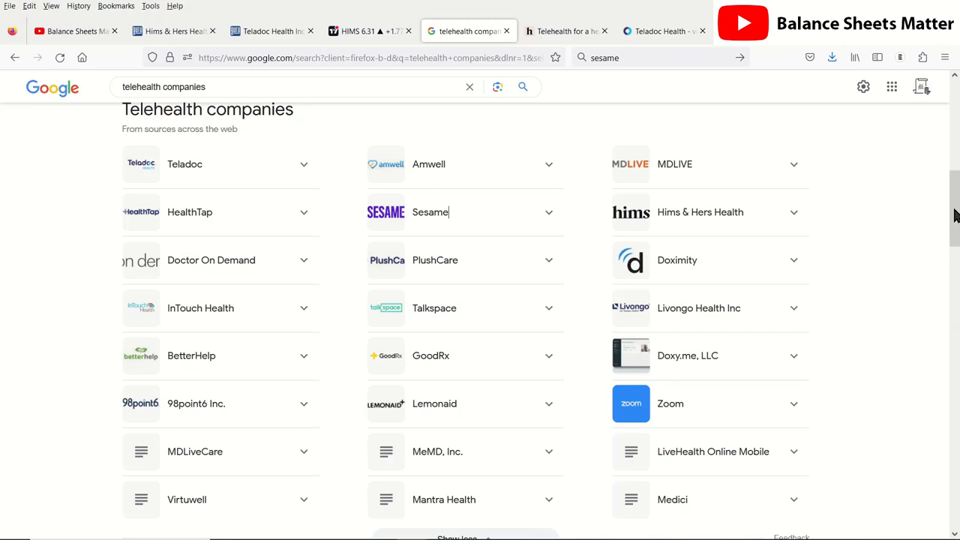
left_click(563, 30)
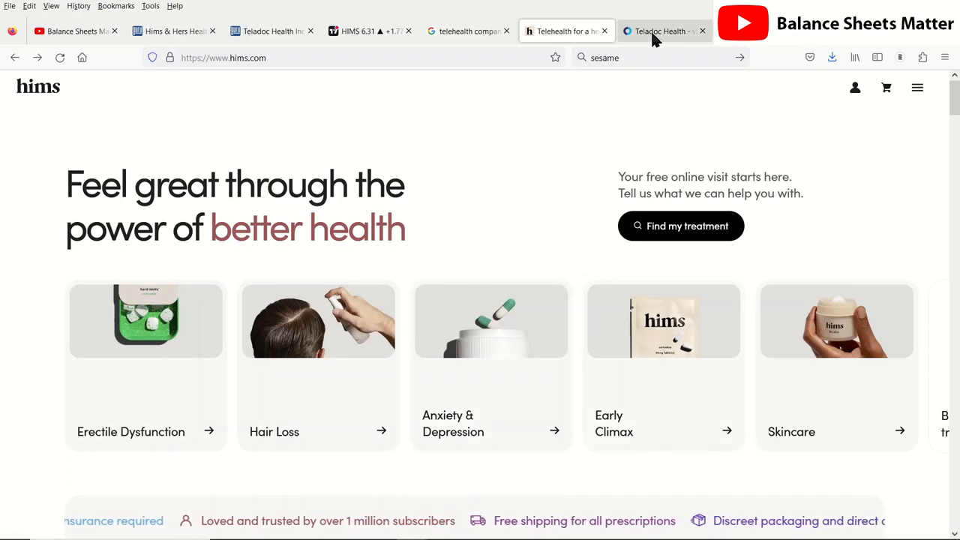
left_click(660, 30)
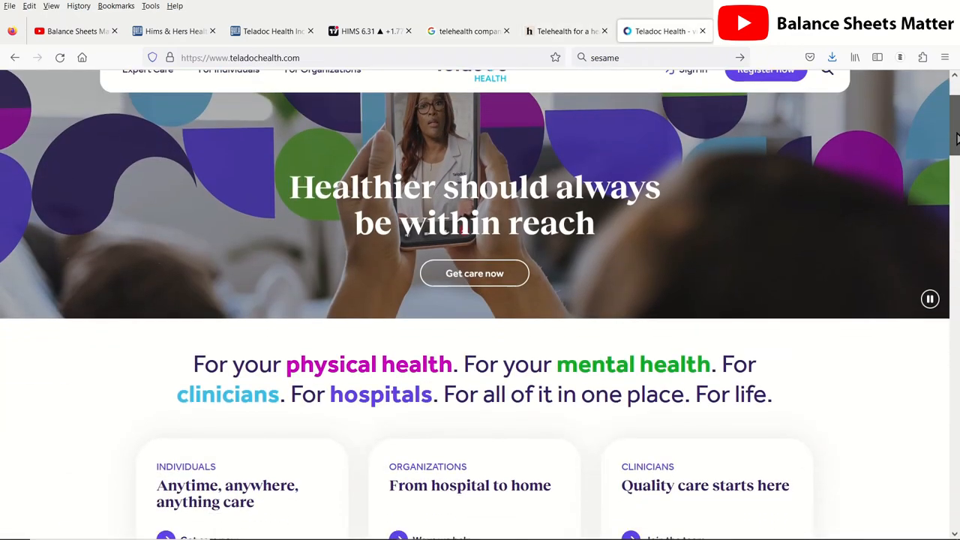
scroll("down", 3)
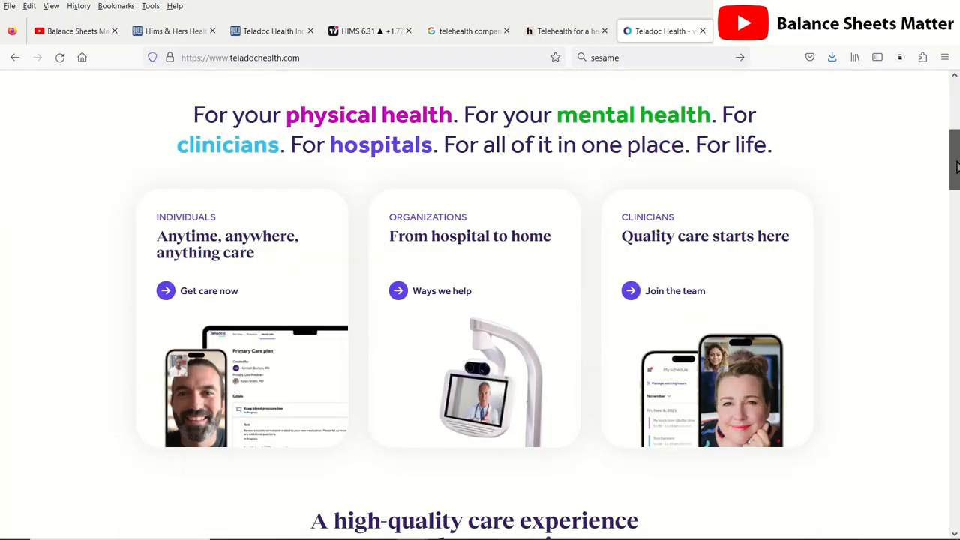
scroll("down", 3)
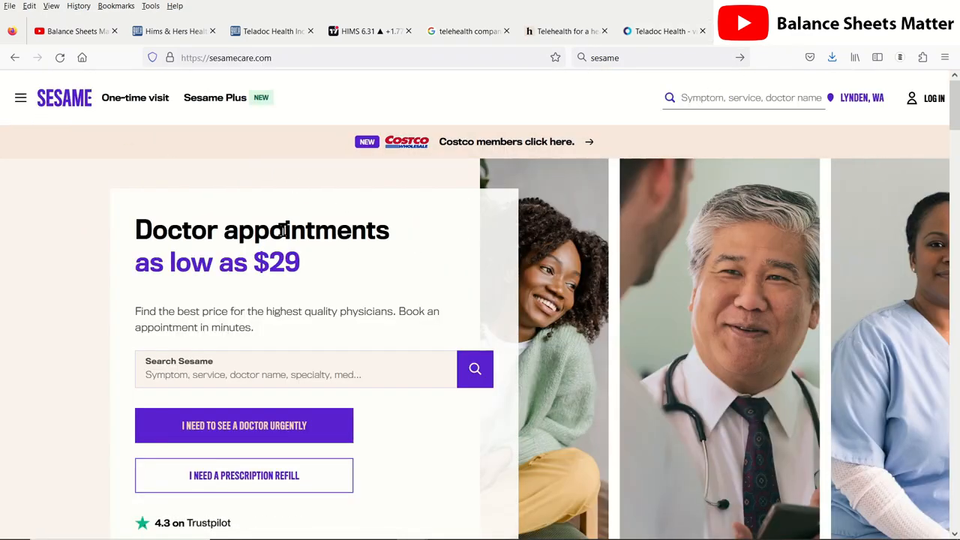
mouse_move(254, 233)
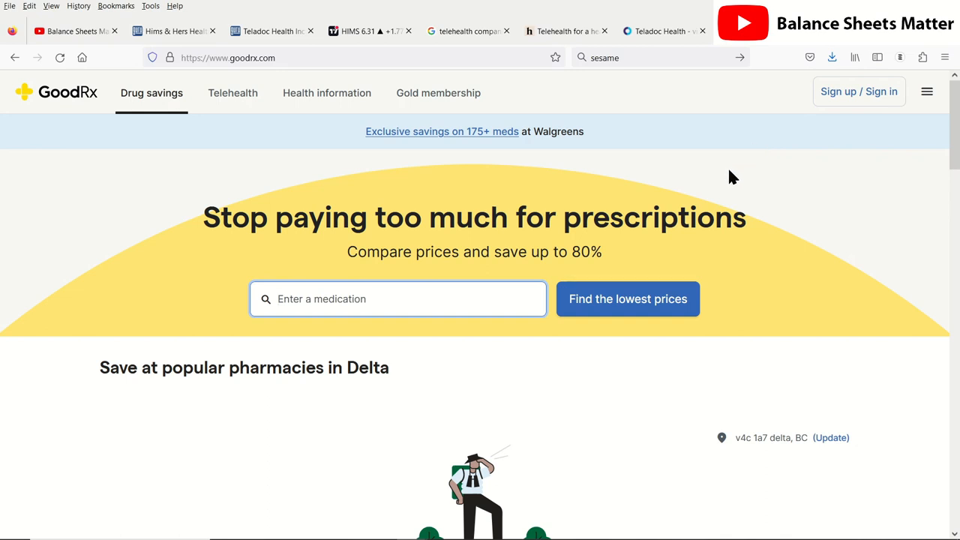
mouse_move(669, 200)
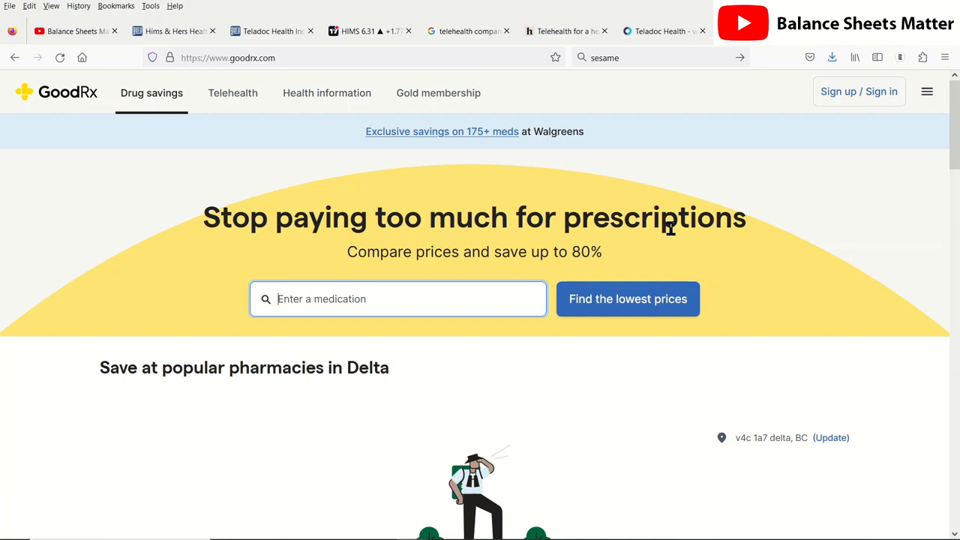
mouse_move(615, 118)
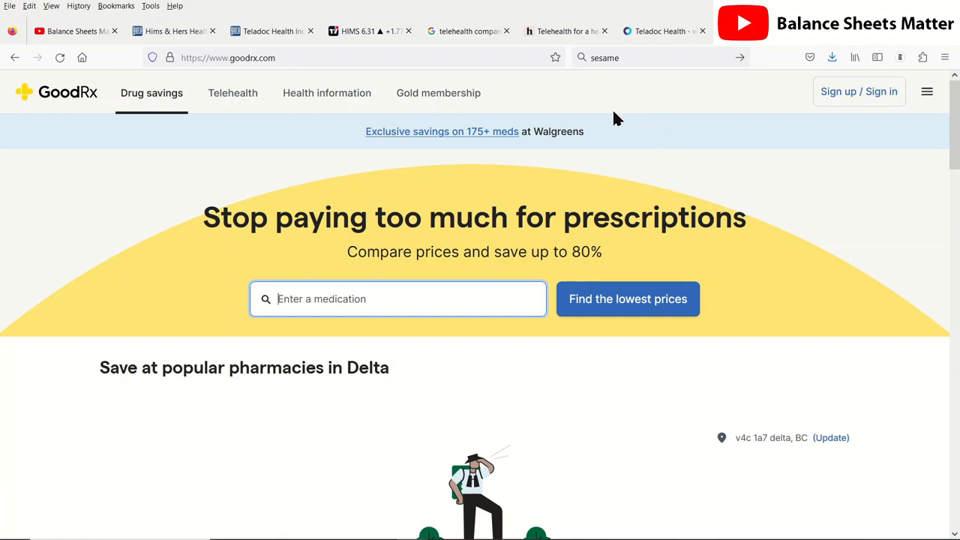
mouse_move(627, 252)
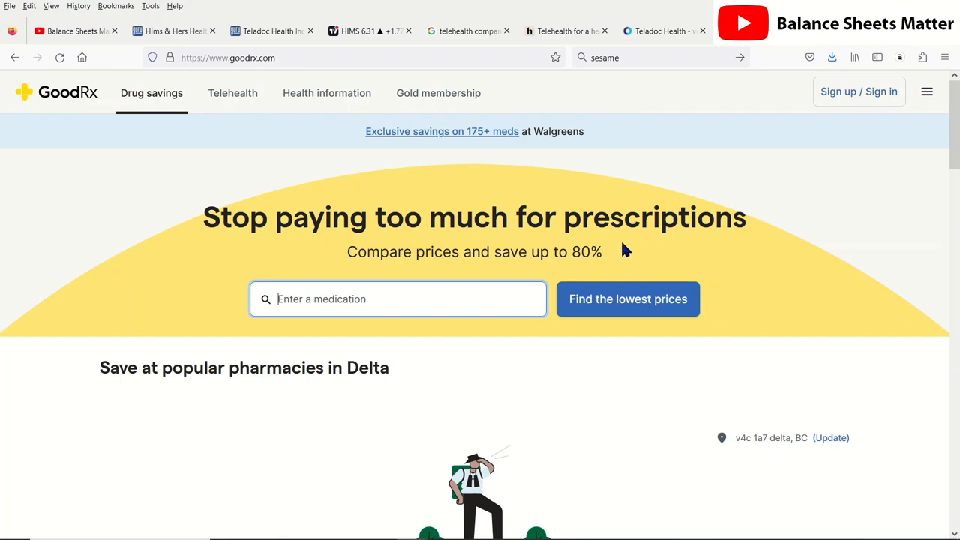
mouse_move(611, 255)
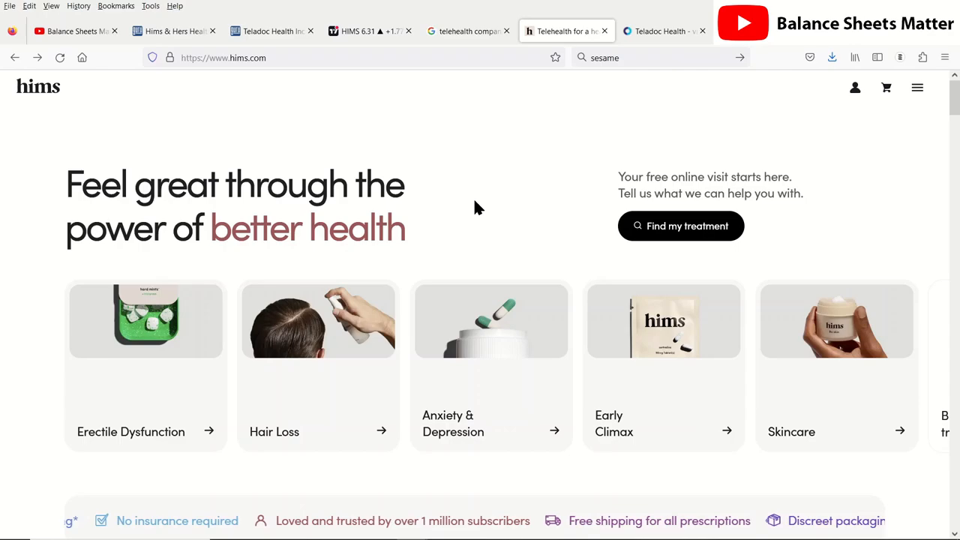
Step: Scroll through the hims.com products and treatments, then return to the GuruFocus HIMS page
scroll("down", 3)
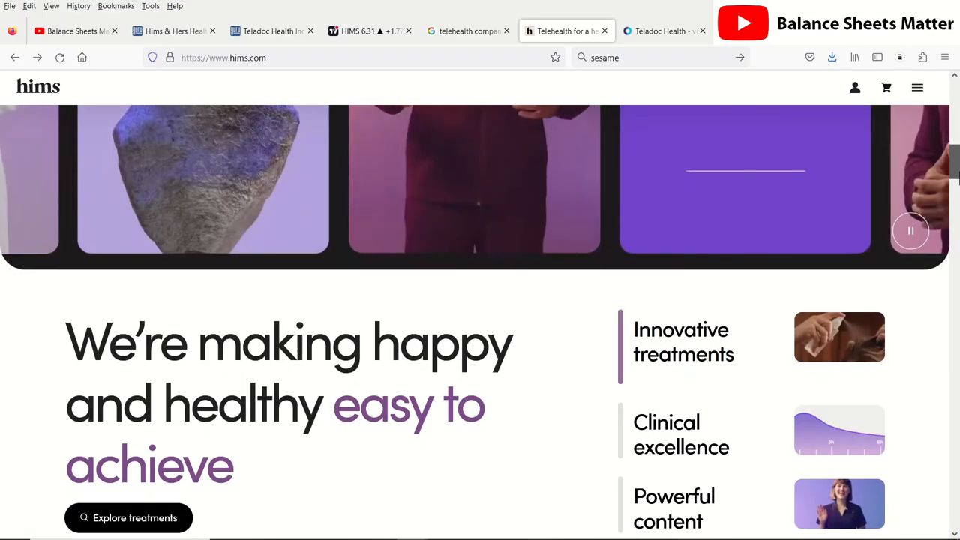
scroll("down", 3)
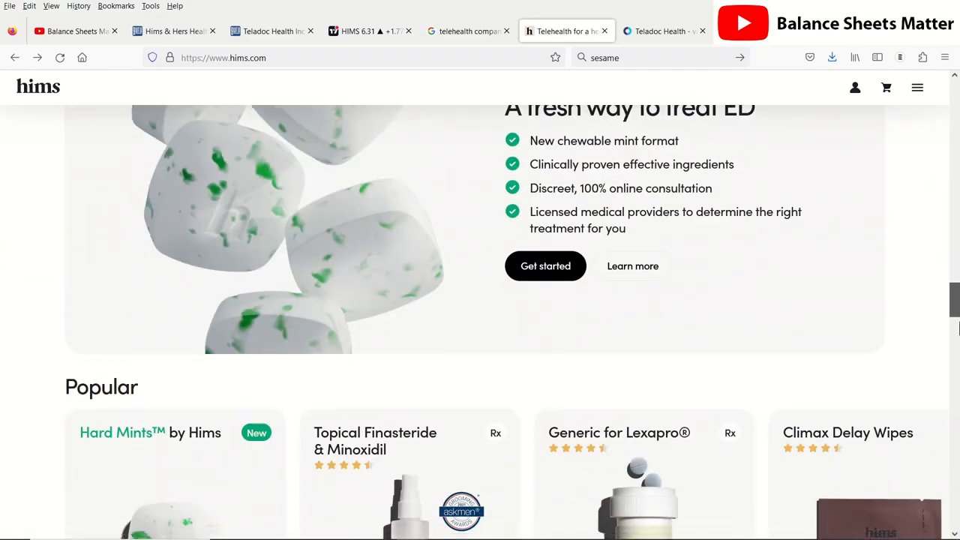
scroll("down", 3)
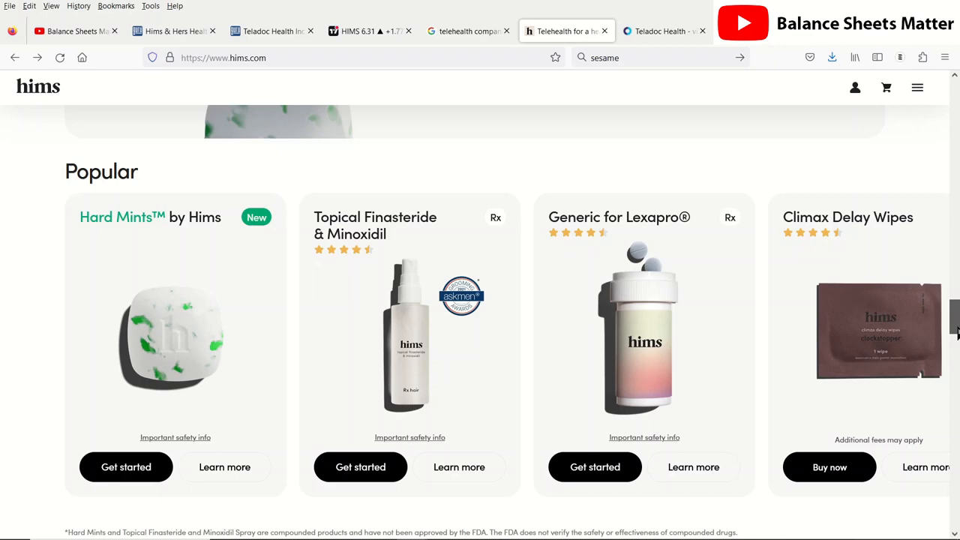
scroll("down", 3)
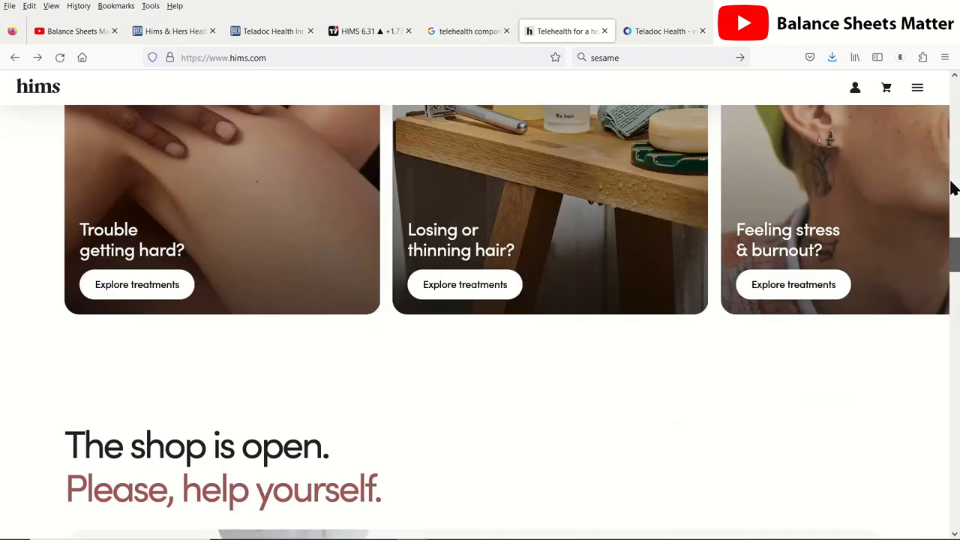
scroll("up", 3)
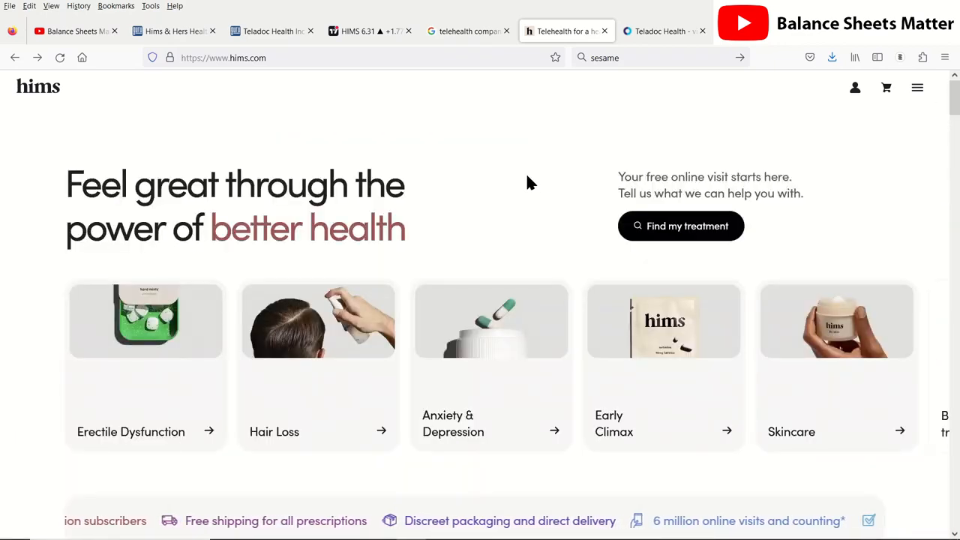
left_click(172, 30)
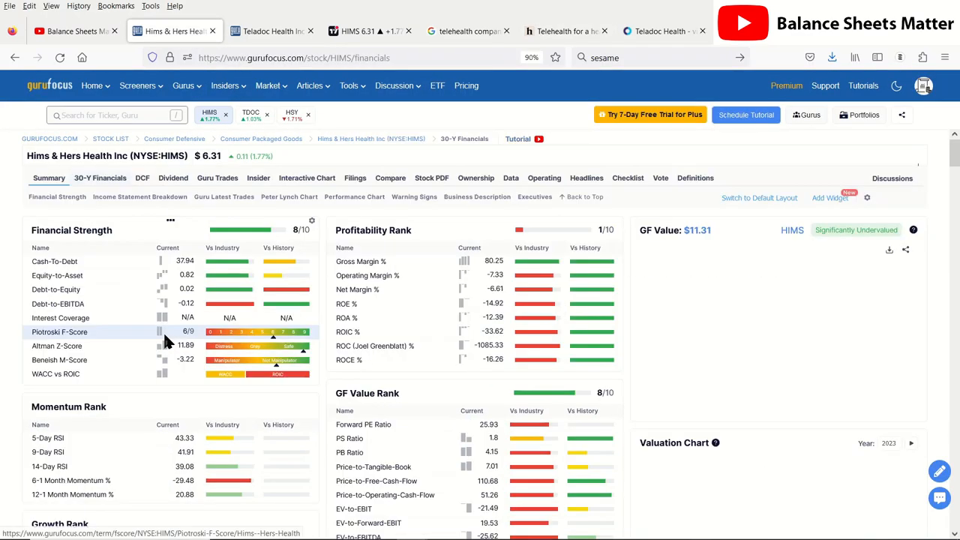
left_click(99, 177)
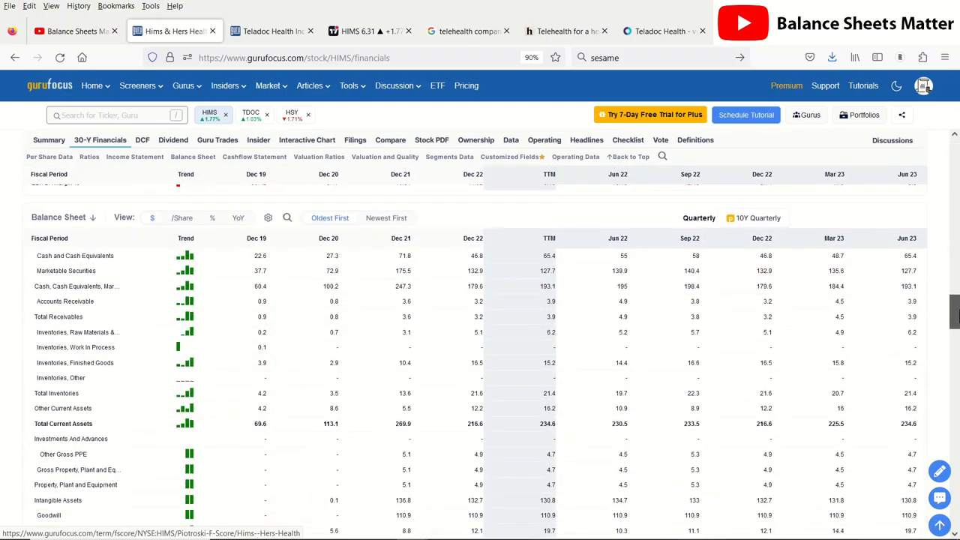
scroll("down", 3)
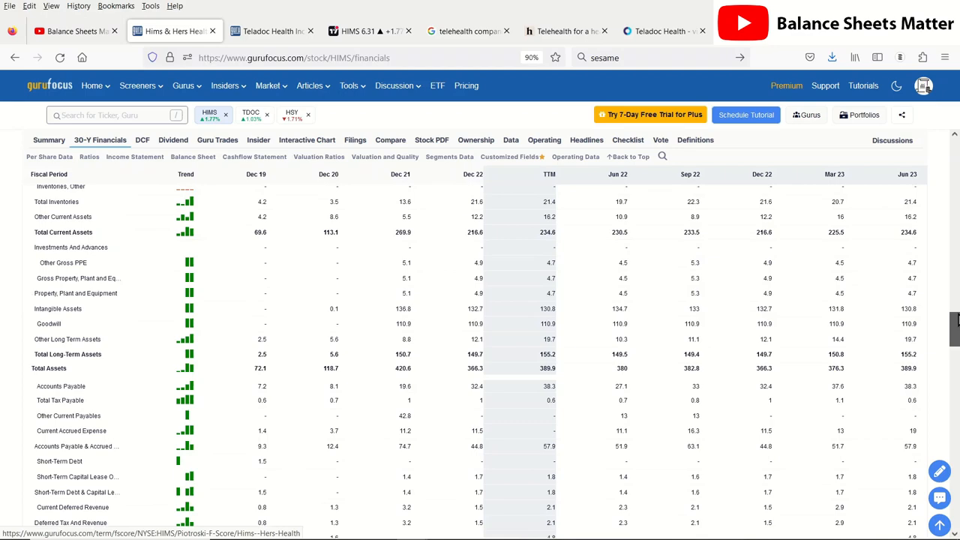
scroll("down", 3)
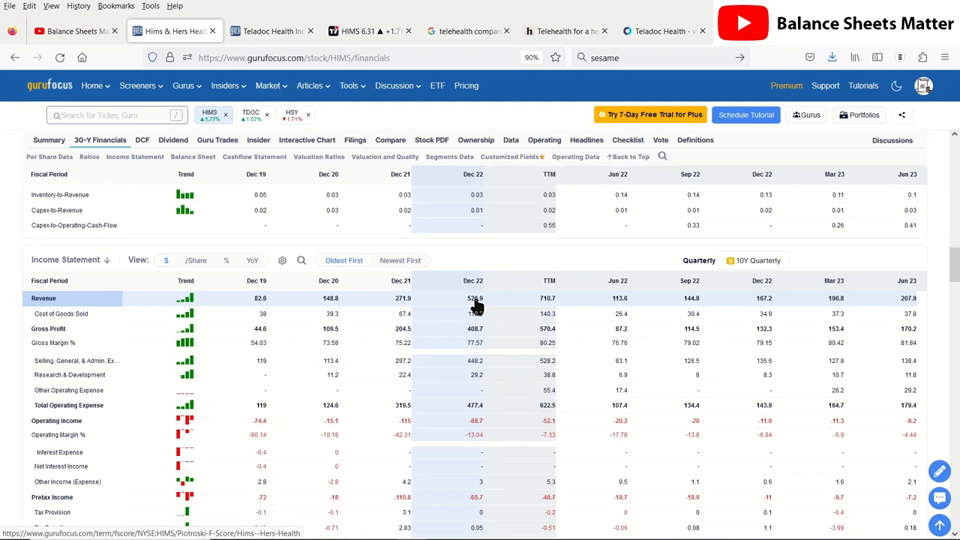
mouse_move(474, 297)
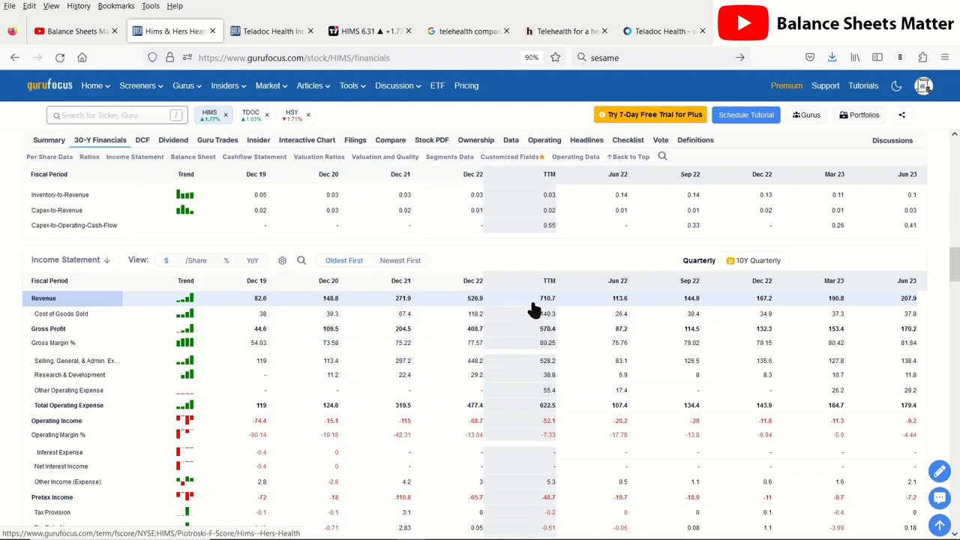
mouse_move(540, 309)
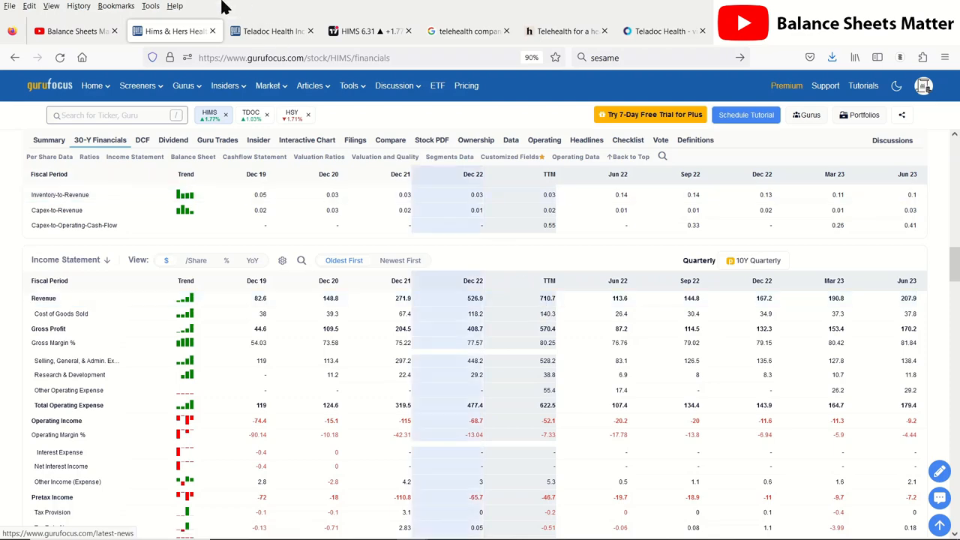
Step: Bring up Teladoc Health's financials for comparison with Hims & Hers
left_click(270, 30)
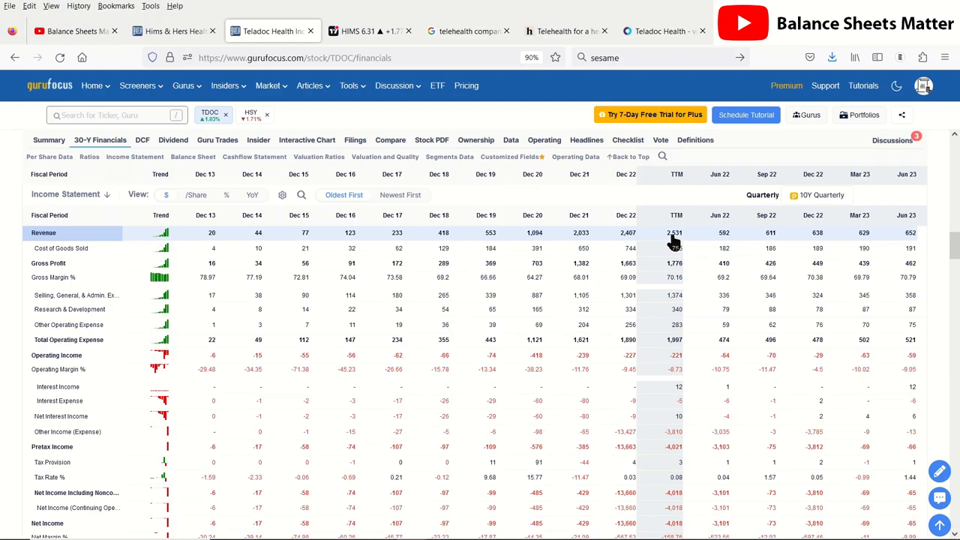
mouse_move(675, 243)
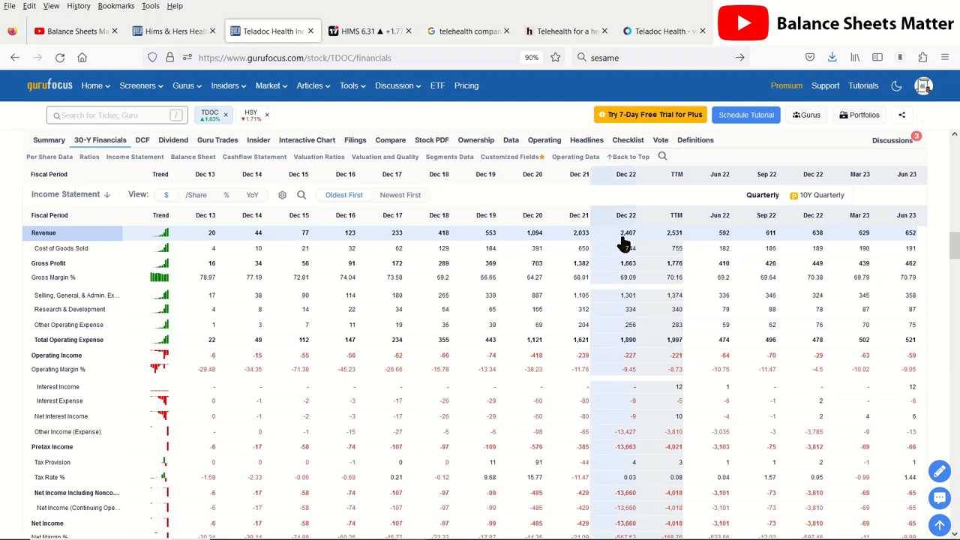
mouse_move(625, 232)
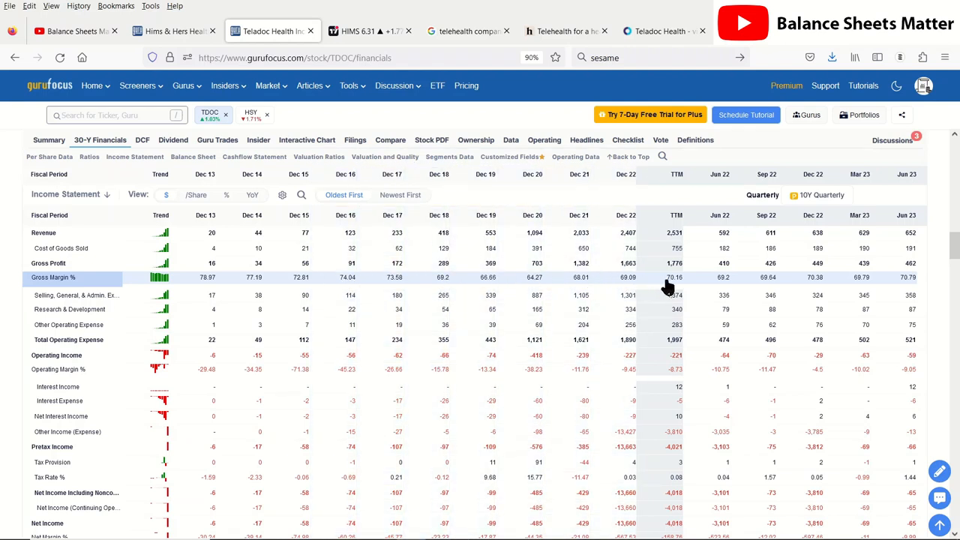
Step: Return to the Hims & Hers income statement to compare gross margin and operating expenses
left_click(173, 30)
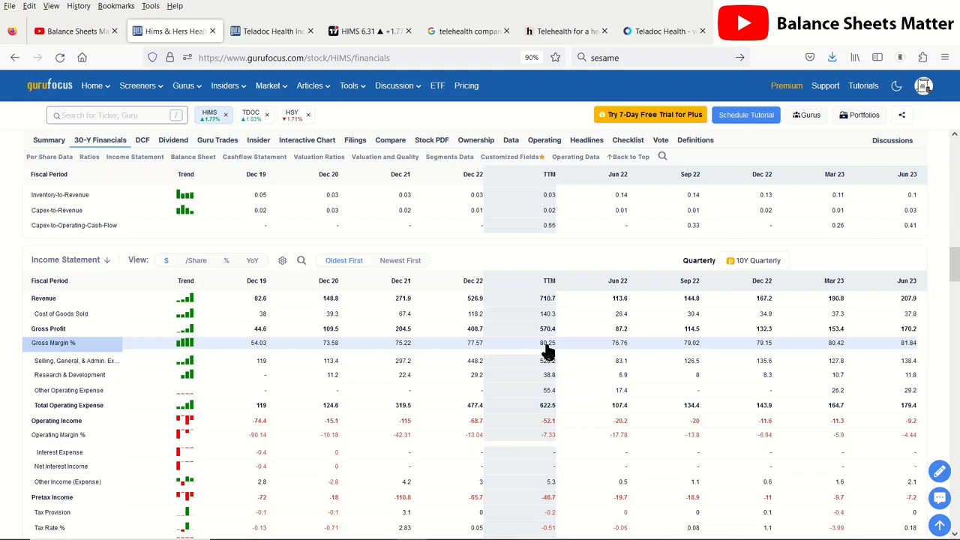
mouse_move(548, 352)
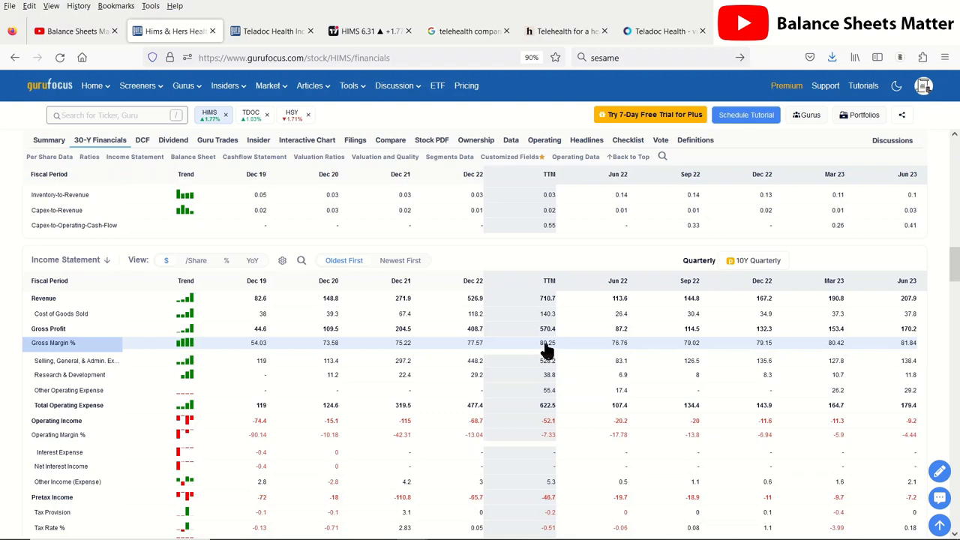
mouse_move(546, 351)
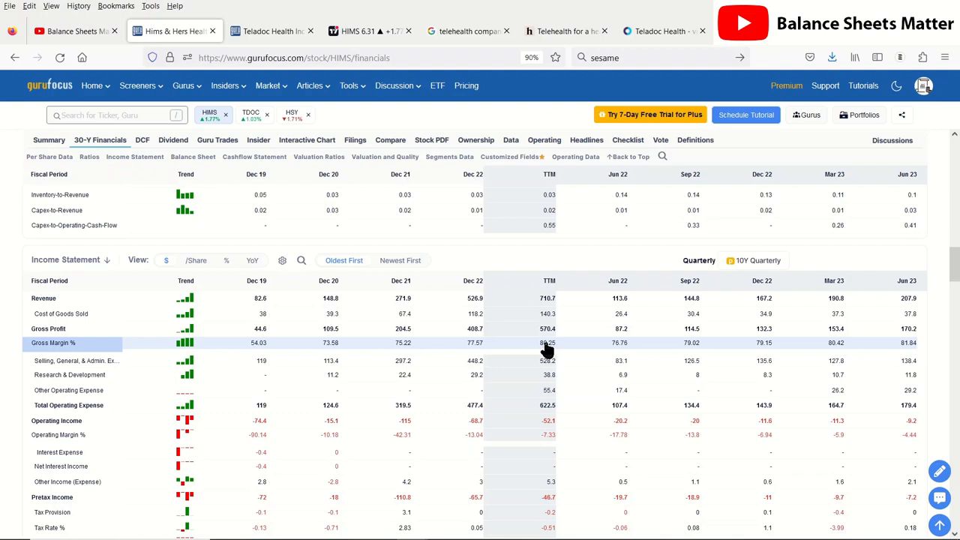
mouse_move(546, 351)
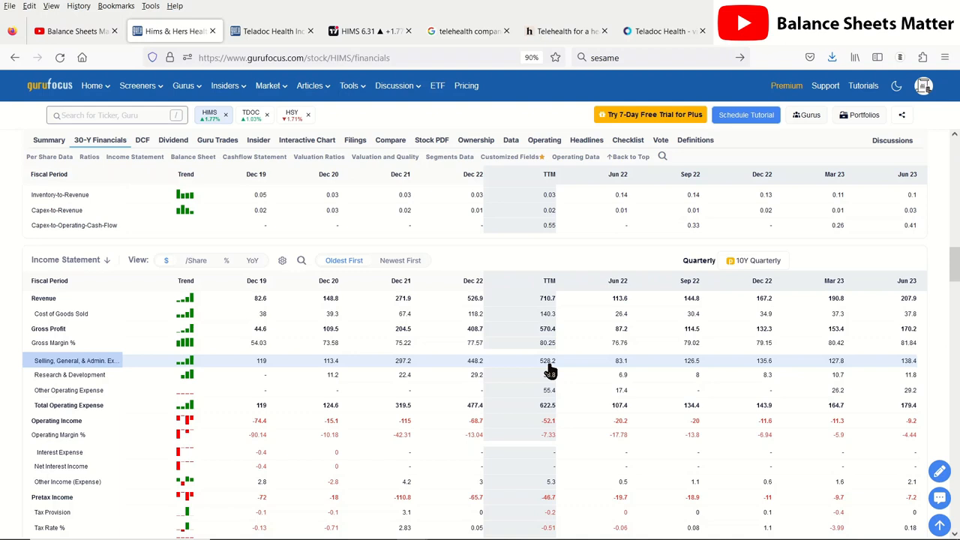
mouse_move(552, 382)
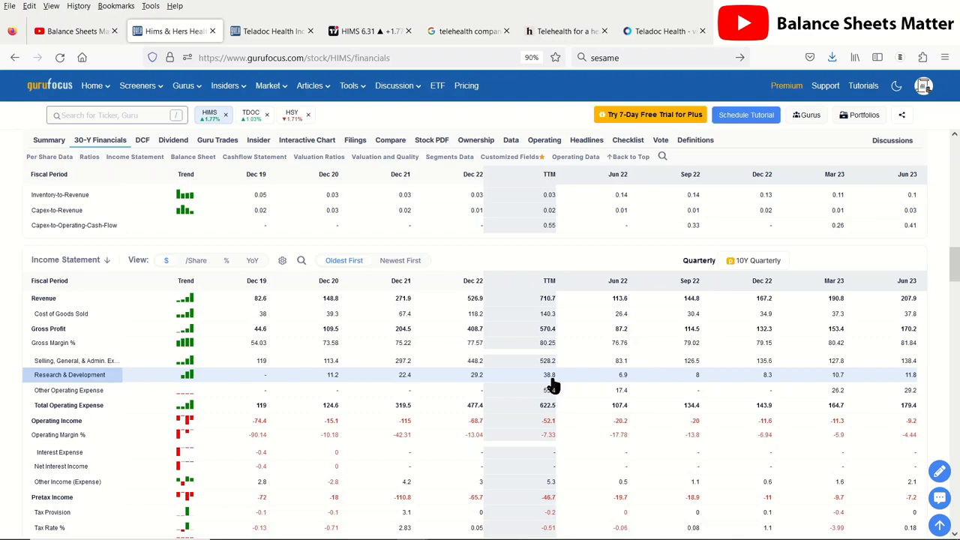
left_click(270, 30)
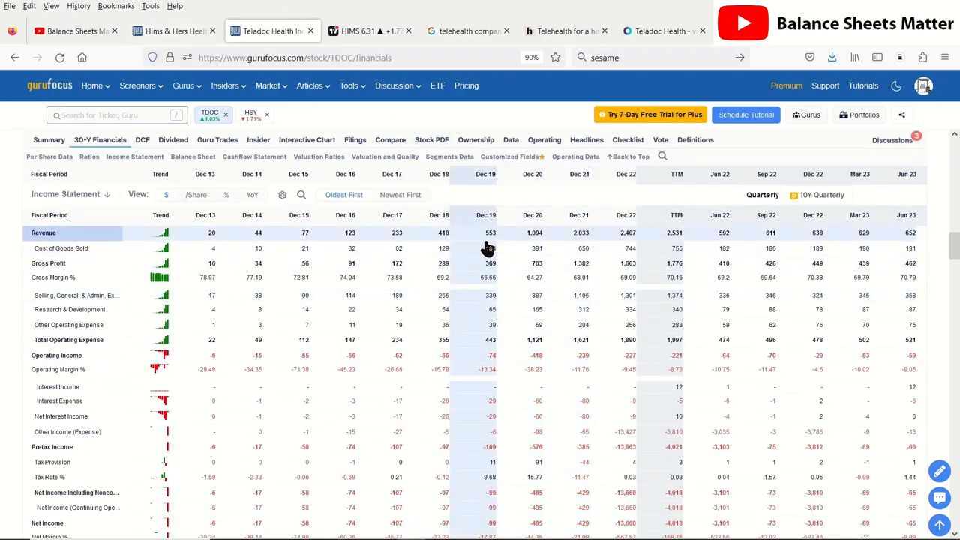
mouse_move(516, 243)
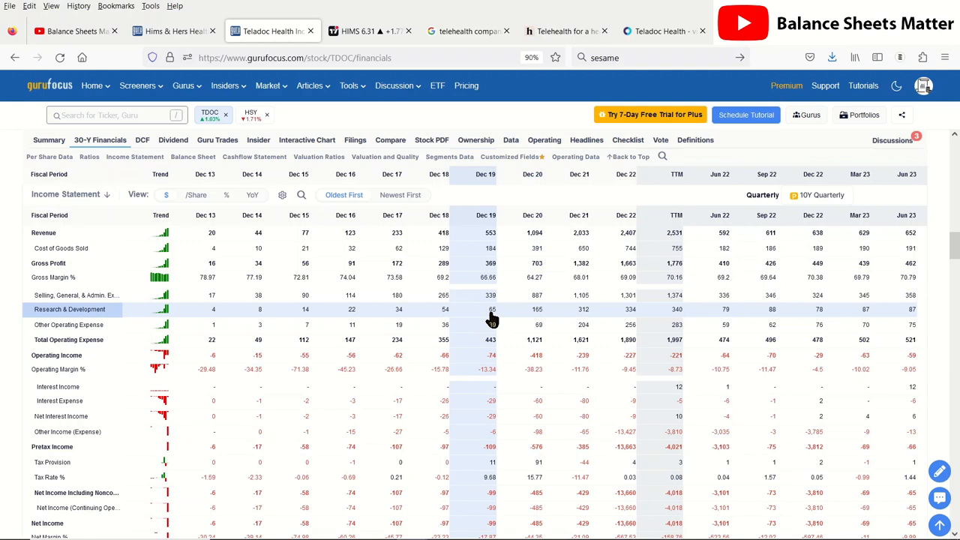
mouse_move(492, 309)
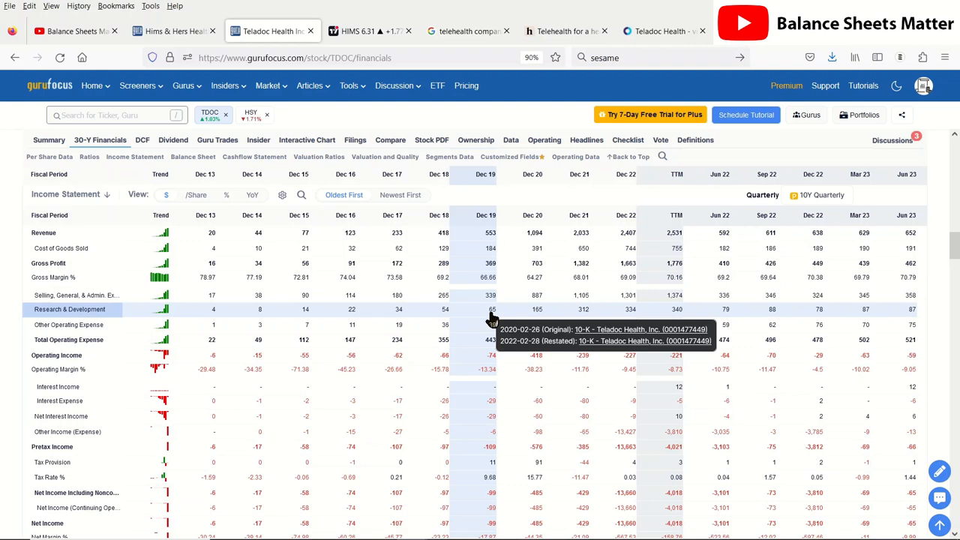
mouse_move(543, 17)
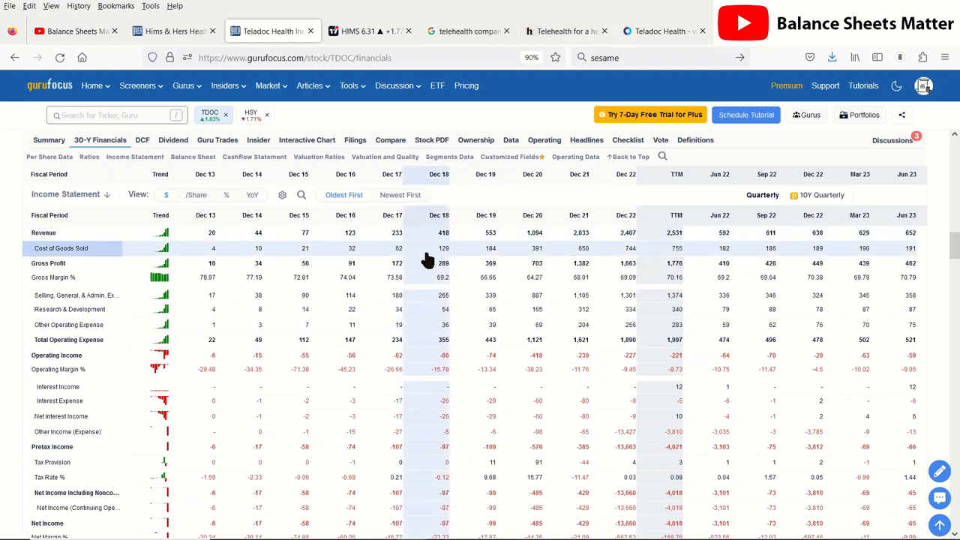
mouse_move(428, 261)
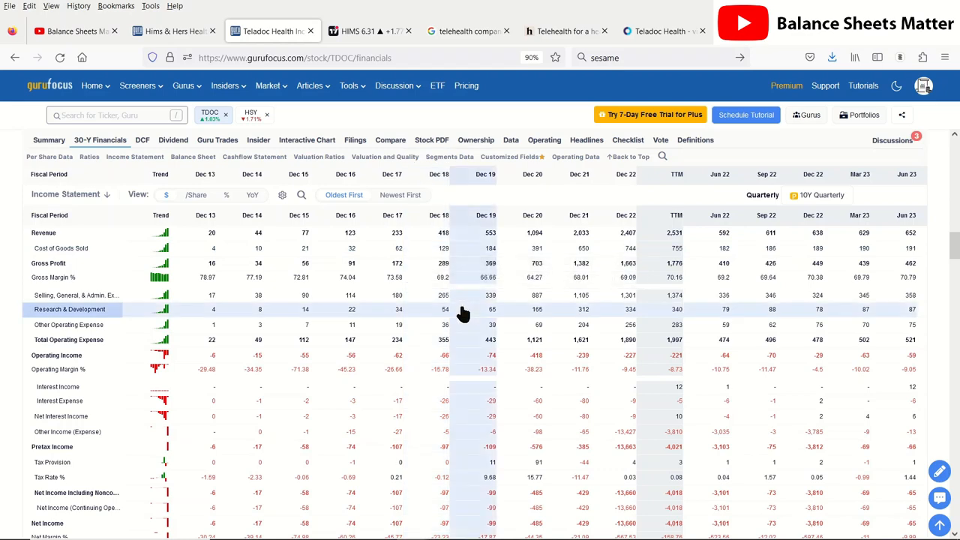
left_click(172, 30)
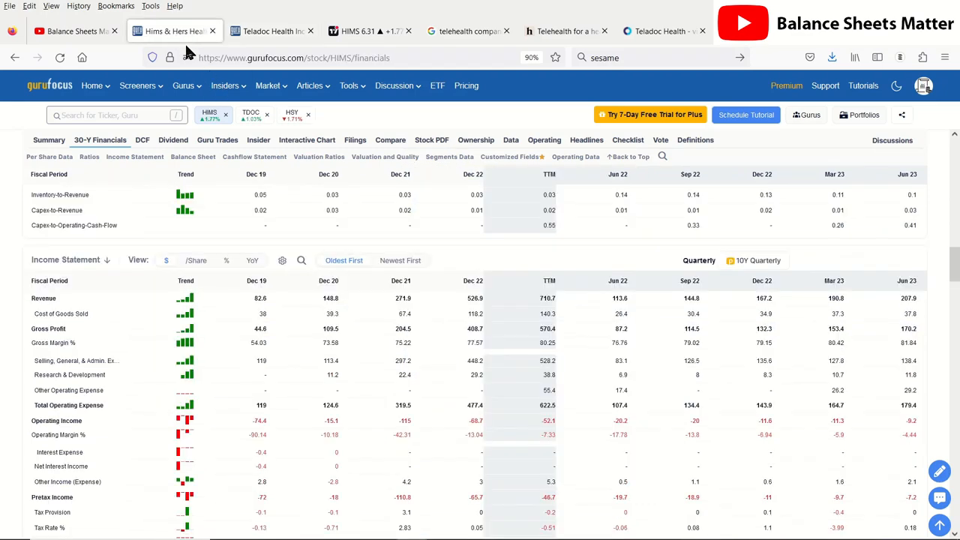
Step: Scroll past EPS and shares outstanding down to the Hims & Hers balance sheet table
scroll("down", 3)
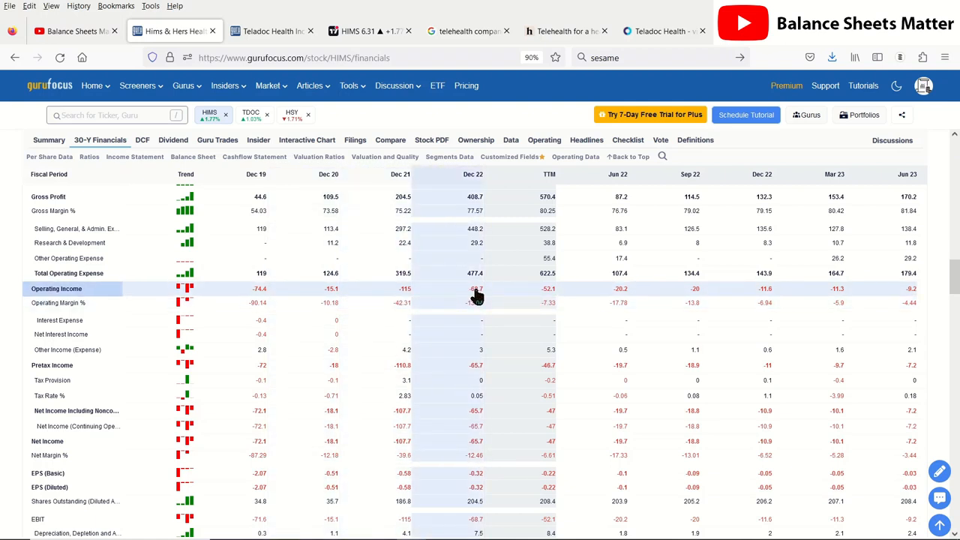
mouse_move(475, 288)
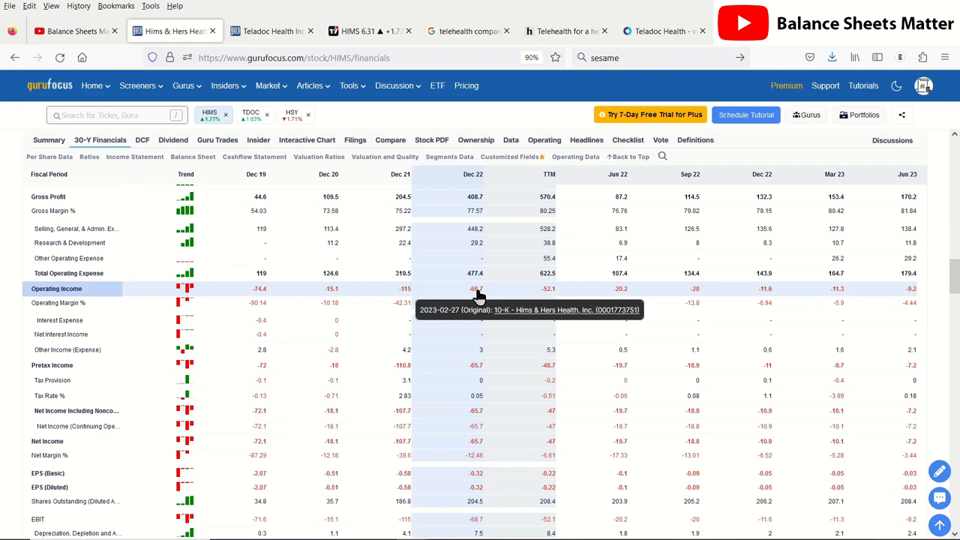
mouse_move(533, 294)
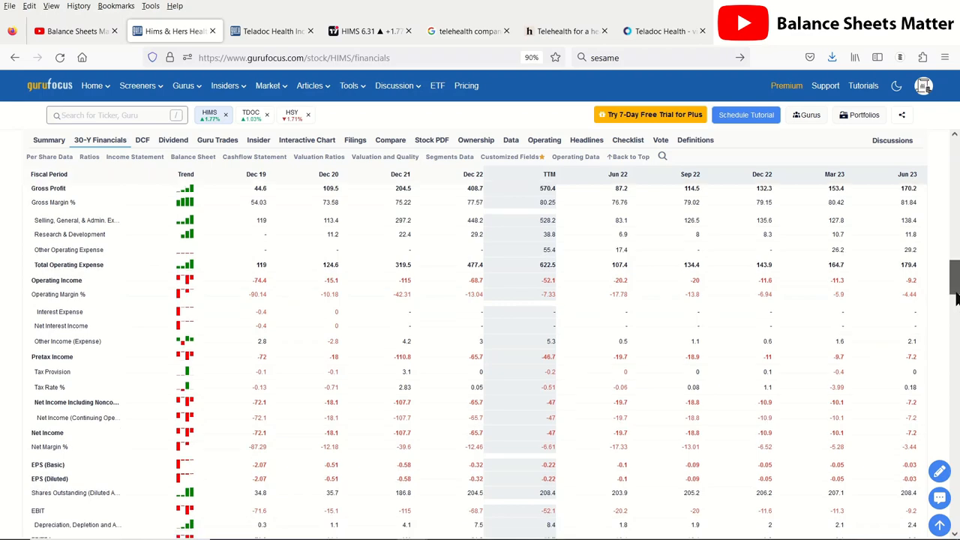
scroll("down", 3)
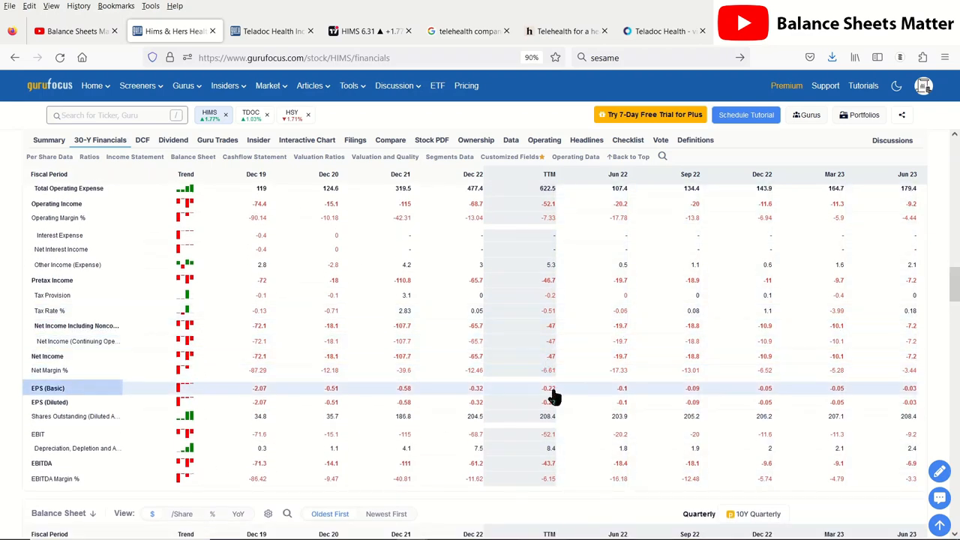
mouse_move(543, 426)
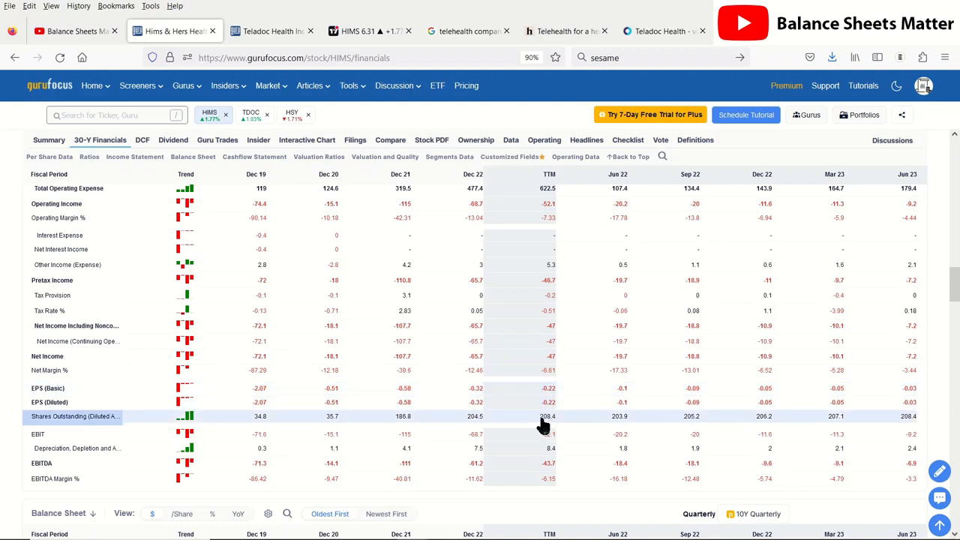
mouse_move(534, 423)
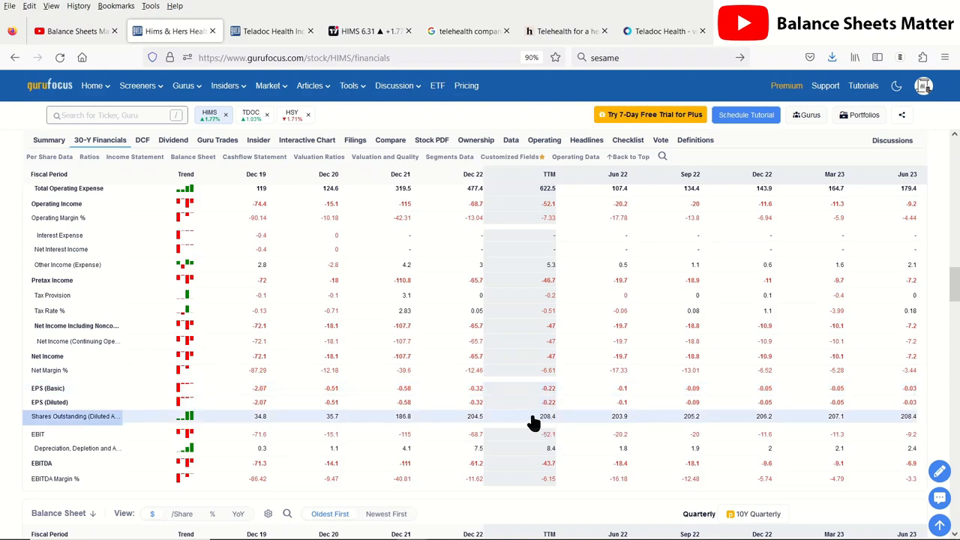
mouse_move(519, 426)
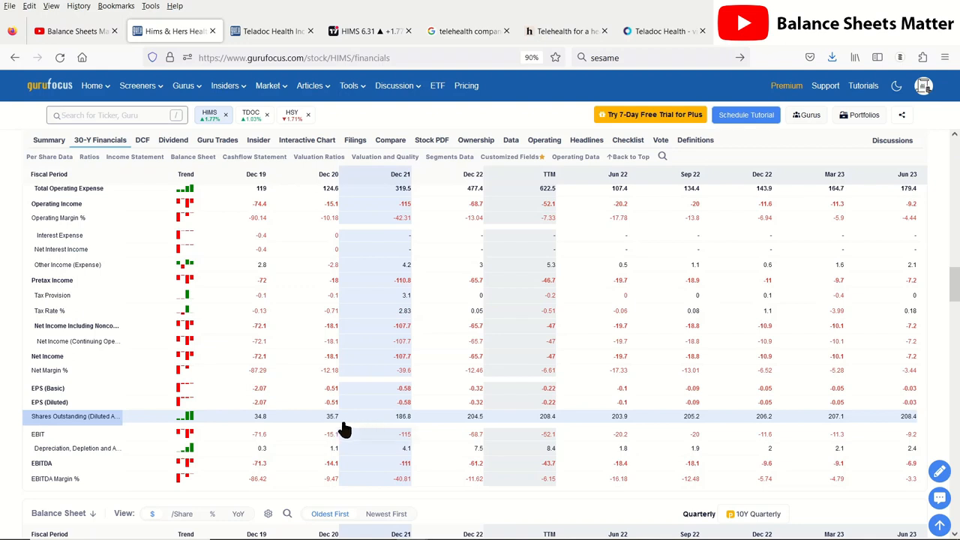
mouse_move(450, 429)
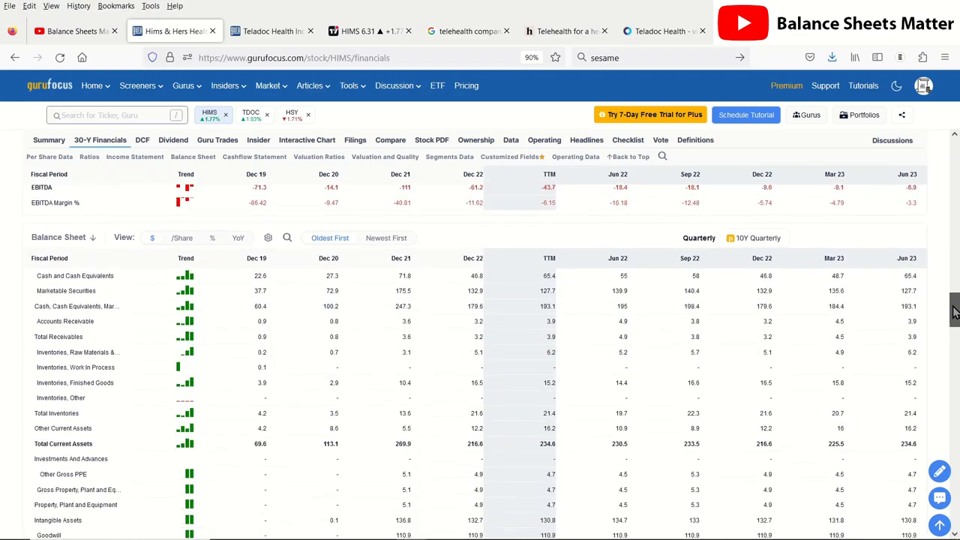
scroll("down", 3)
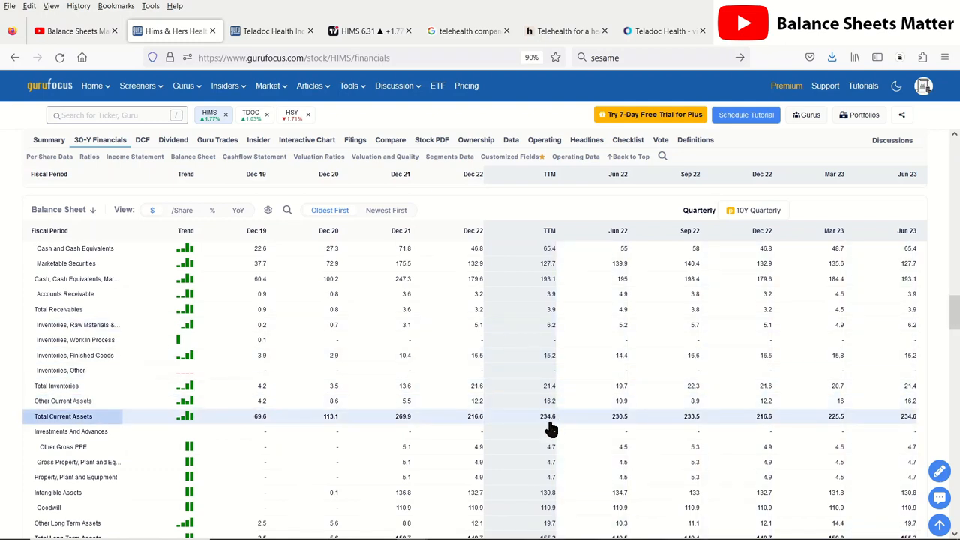
mouse_move(546, 427)
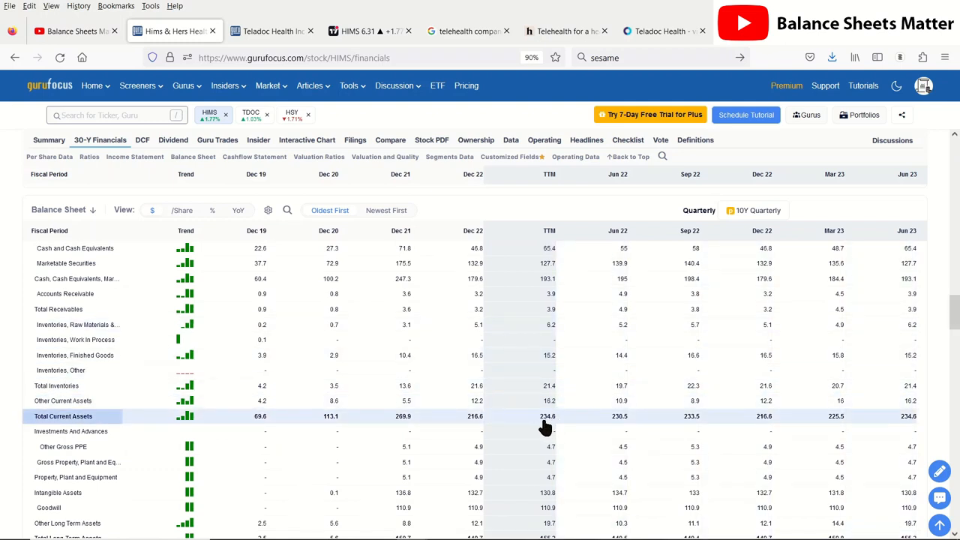
mouse_move(547, 277)
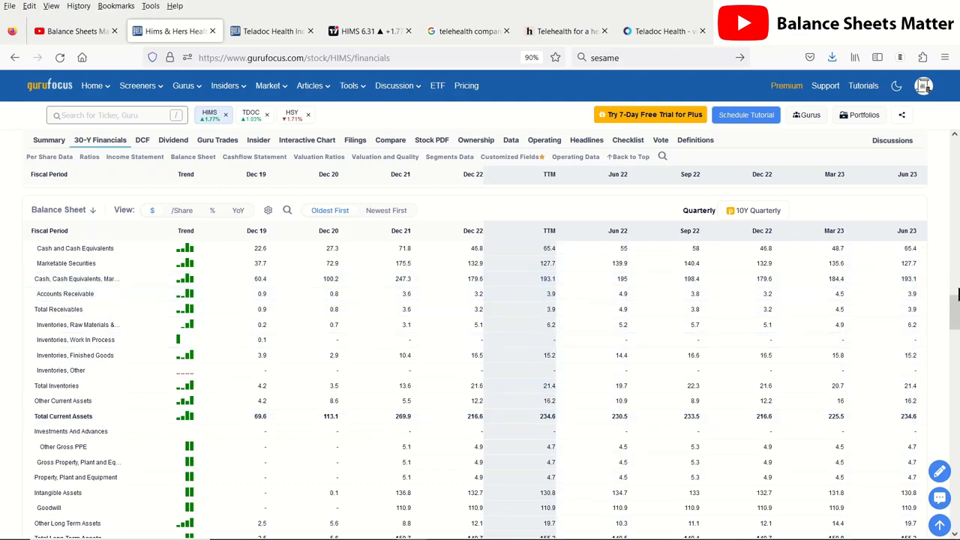
scroll("down", 3)
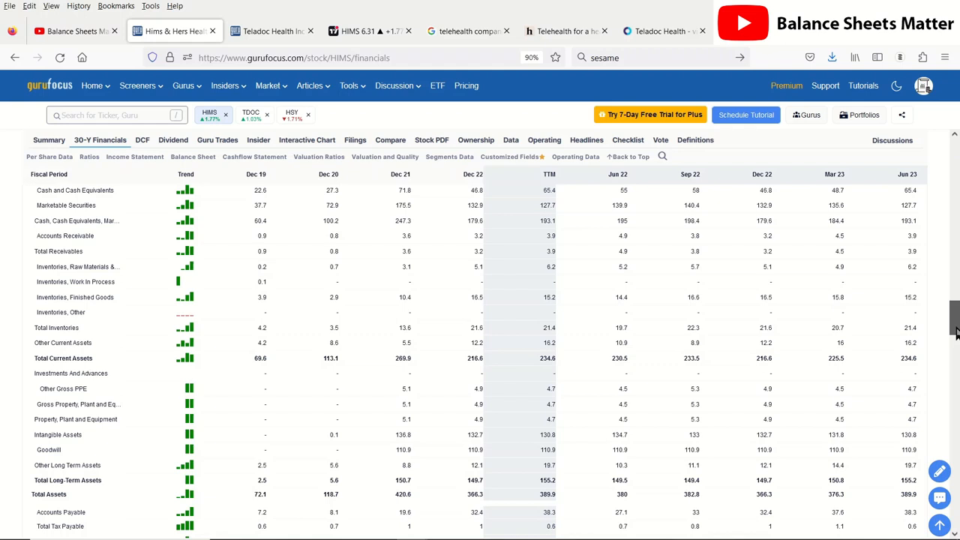
scroll("down", 3)
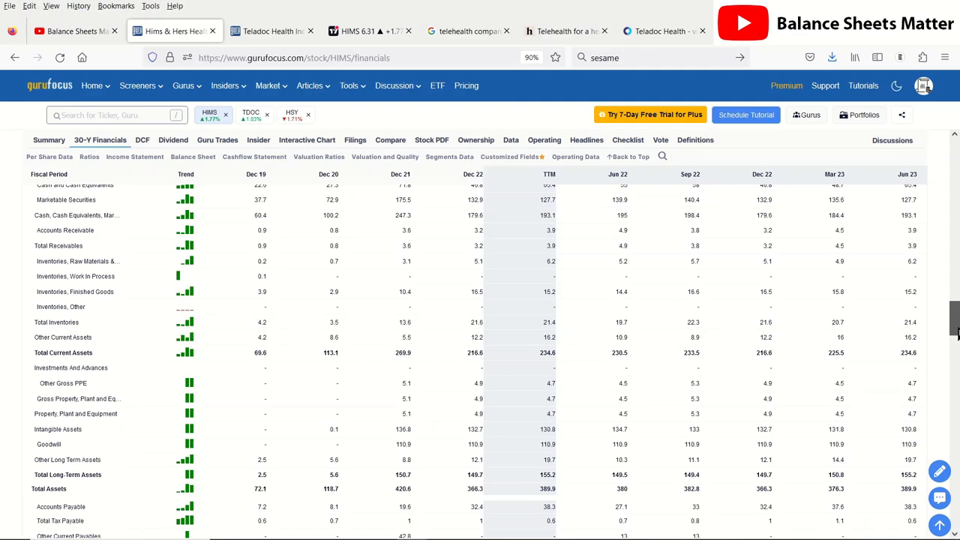
scroll("down", 3)
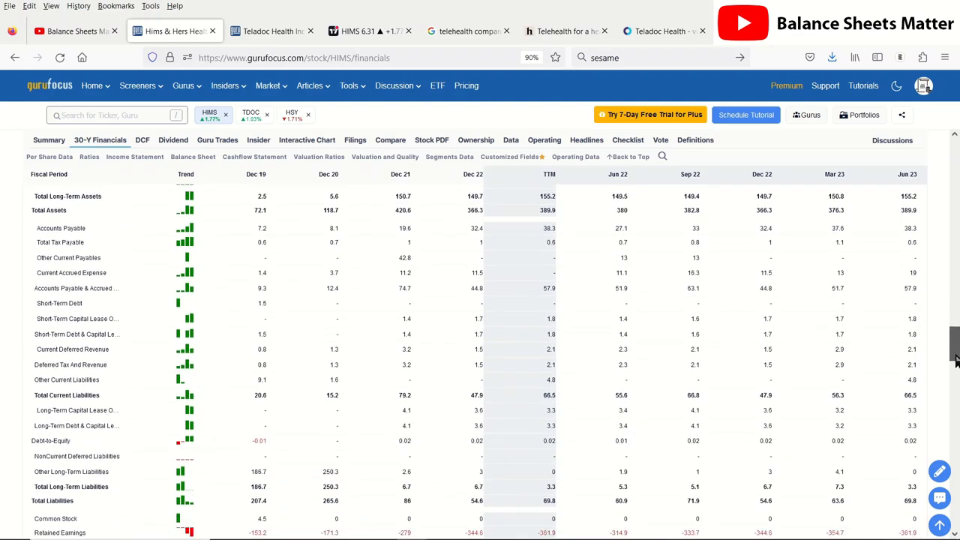
scroll("down", 3)
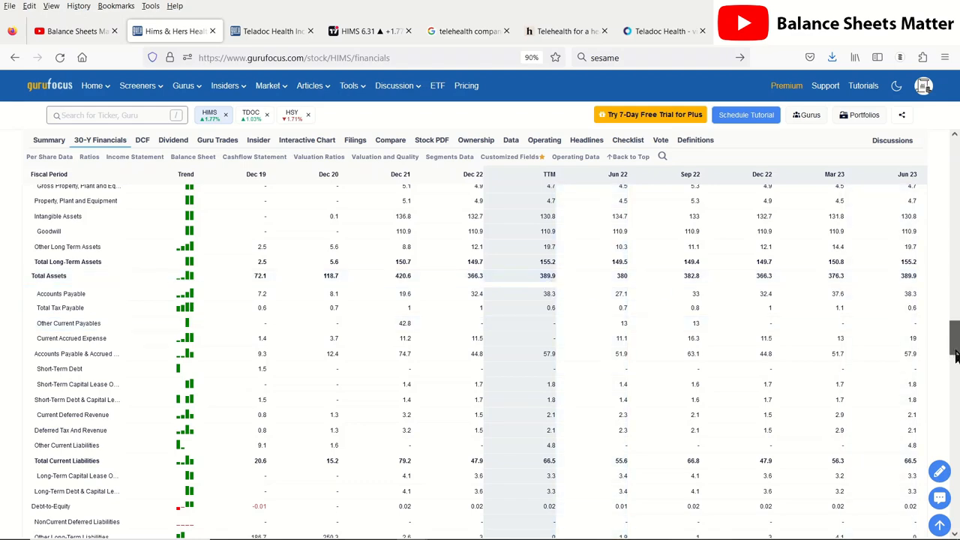
scroll("down", 3)
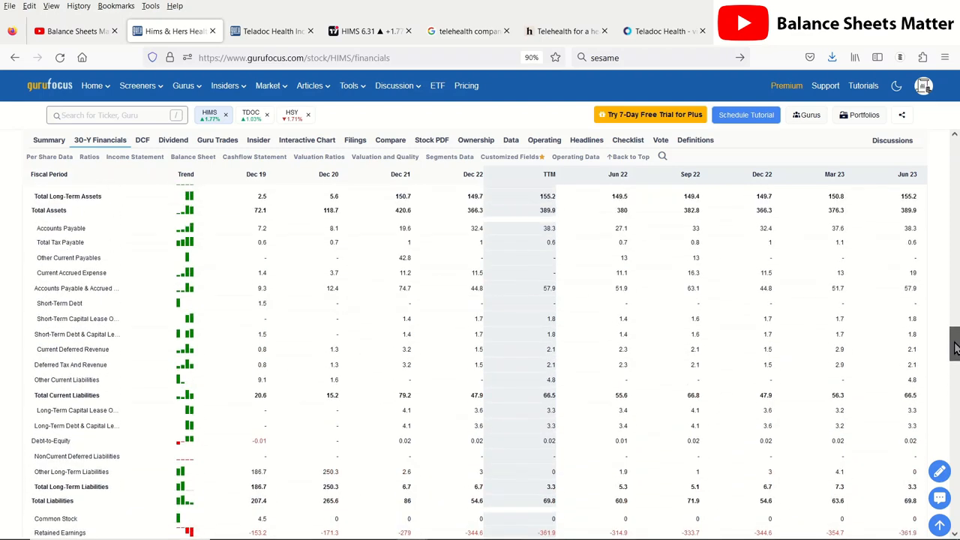
scroll("up", 3)
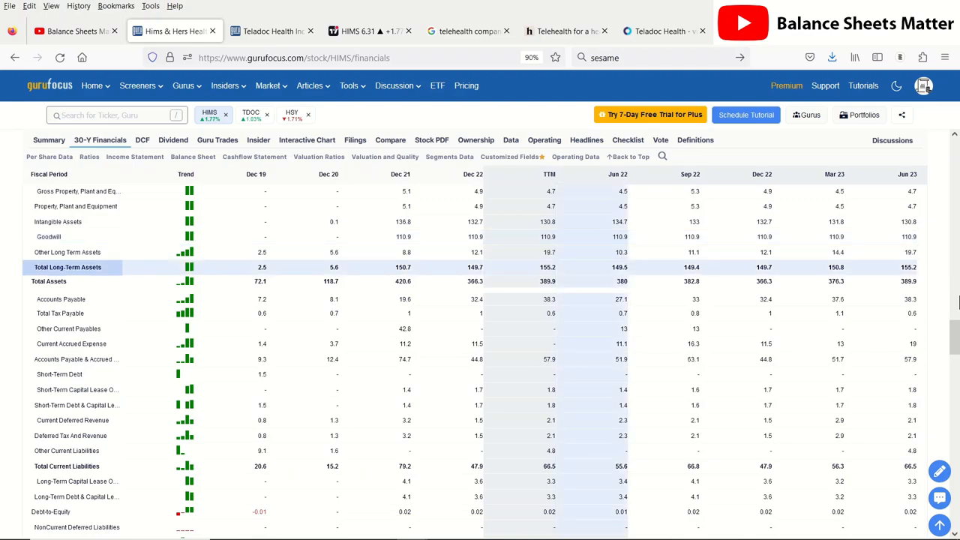
scroll("down", 3)
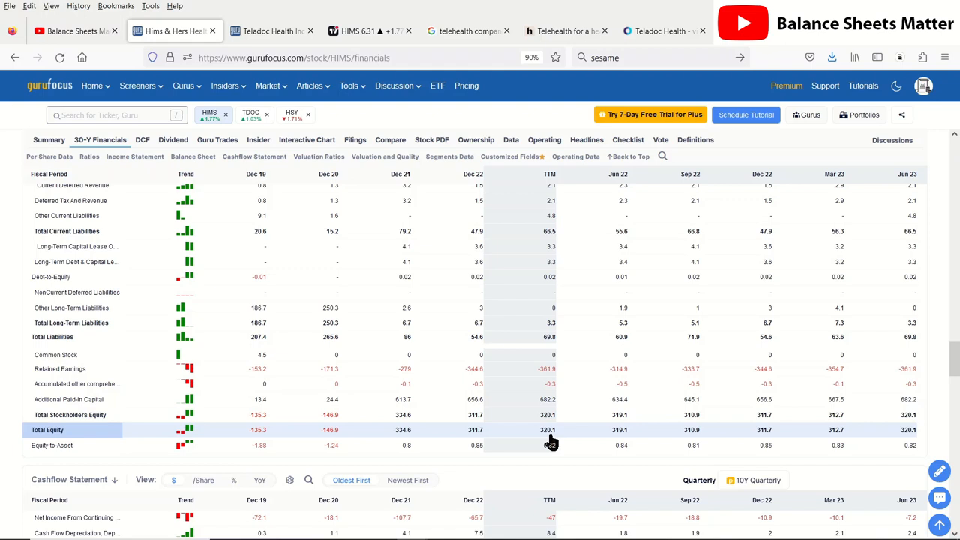
mouse_move(546, 443)
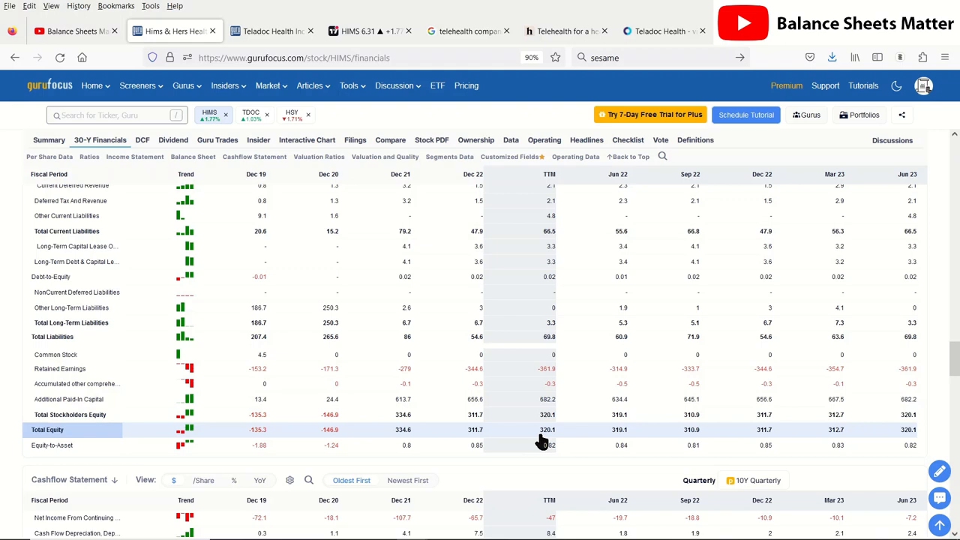
Step: Review the cash flow statement through free cash flow, then bring up the HIMS insider transactions
scroll("down", 3)
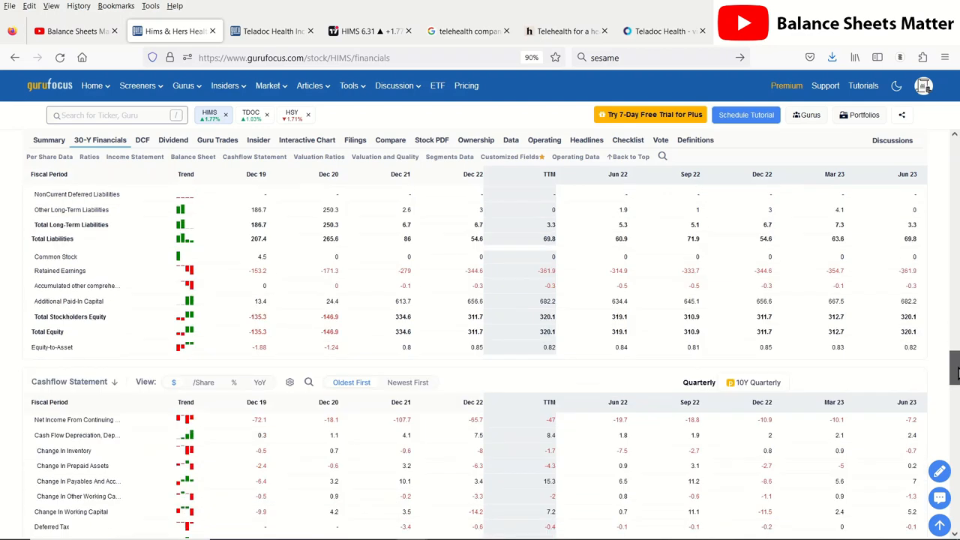
scroll("down", 3)
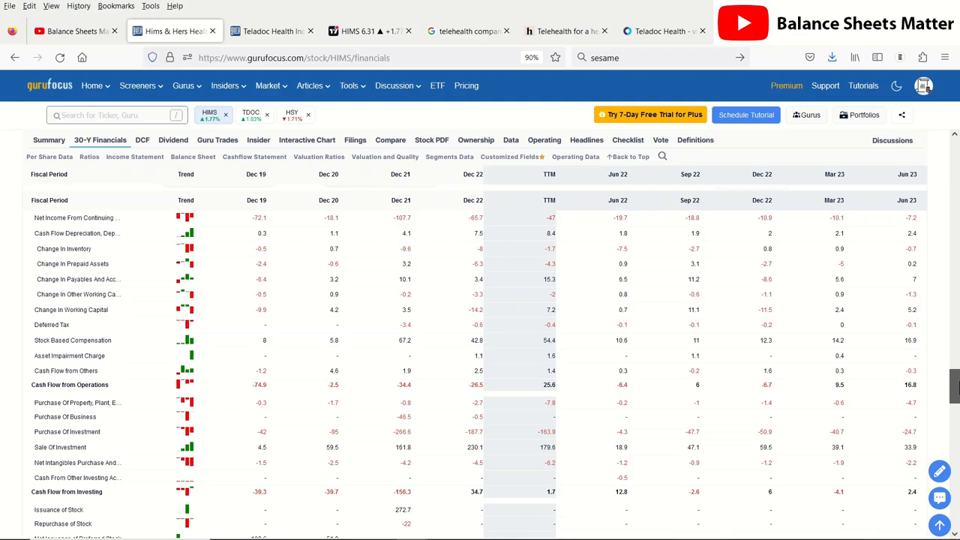
scroll("down", 3)
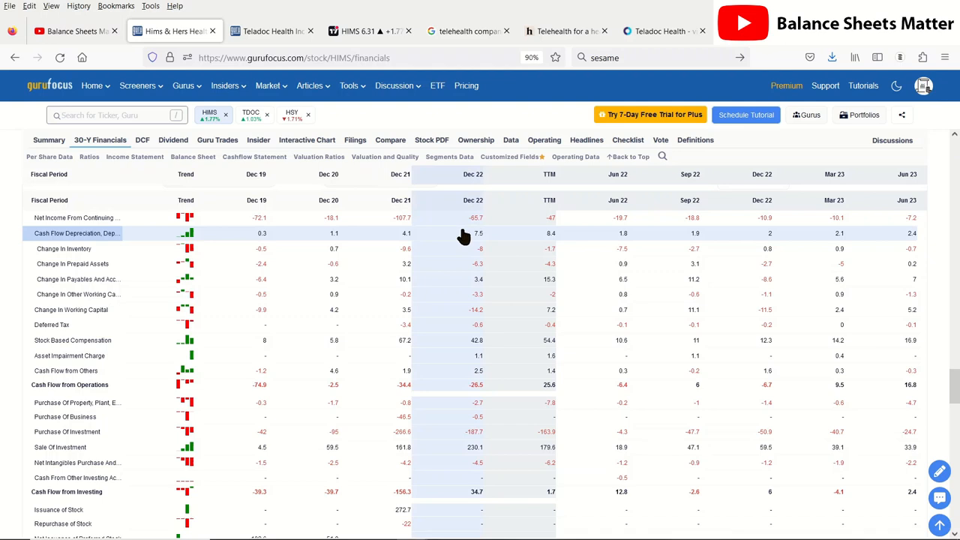
mouse_move(561, 332)
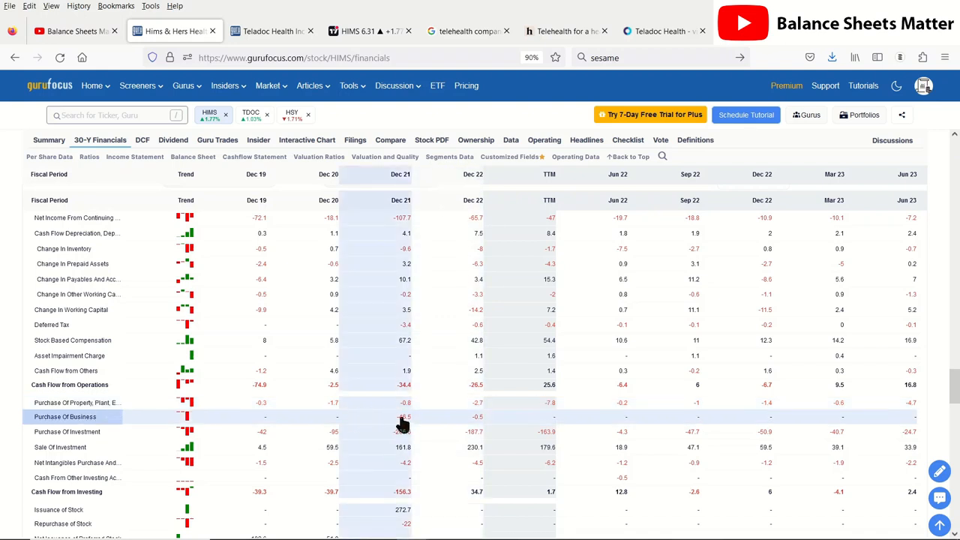
mouse_move(402, 417)
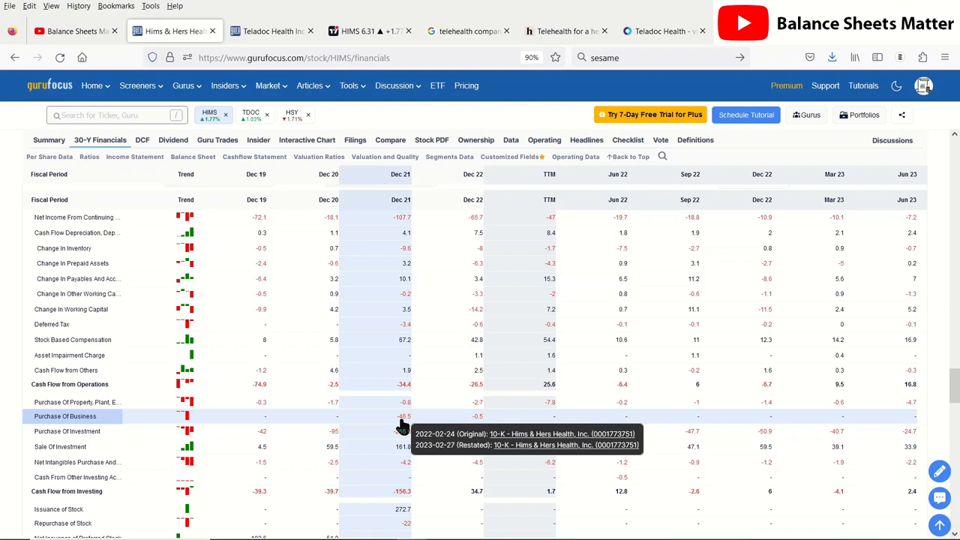
mouse_move(399, 427)
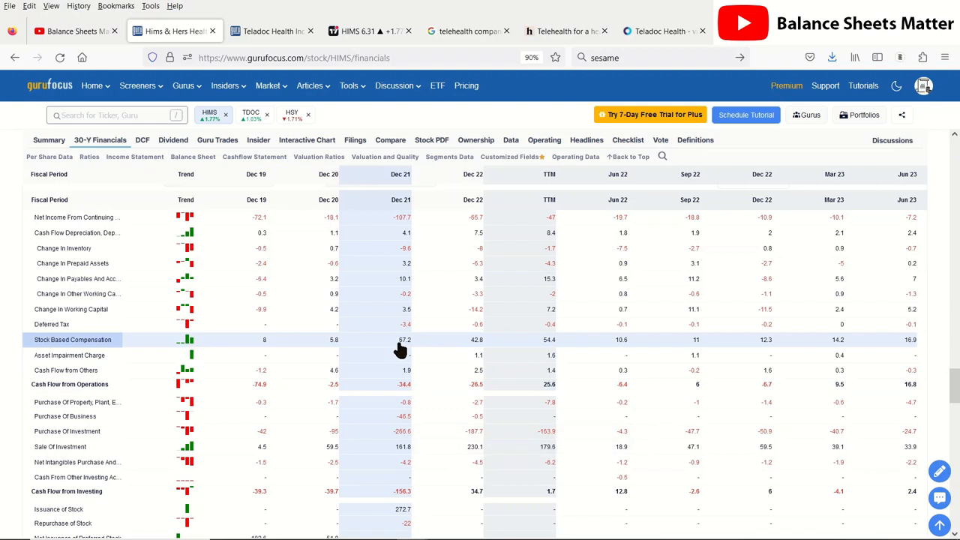
mouse_move(393, 349)
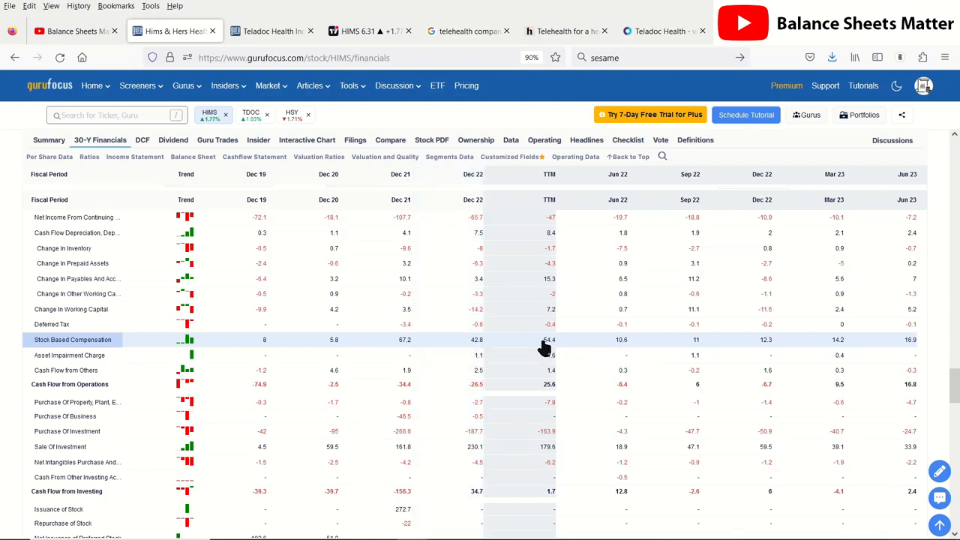
mouse_move(548, 351)
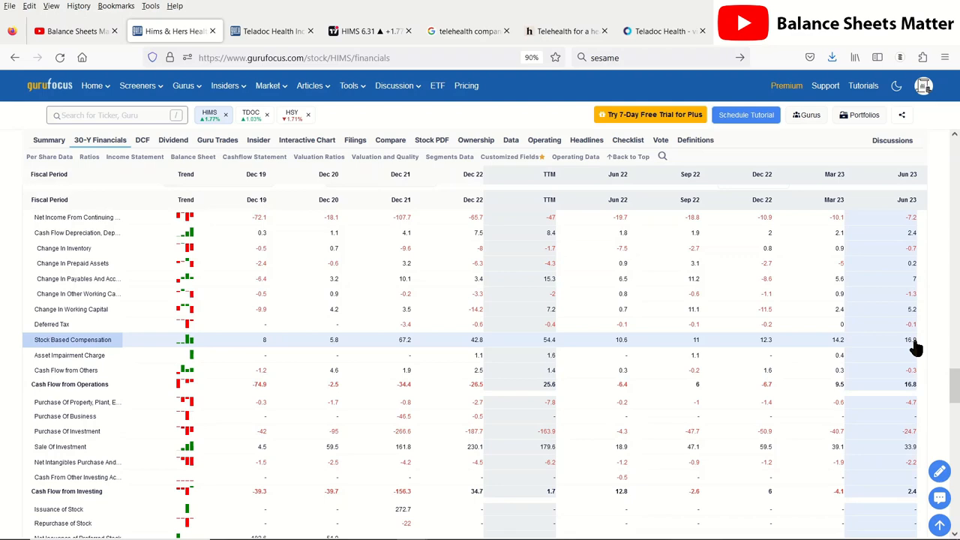
scroll("down", 3)
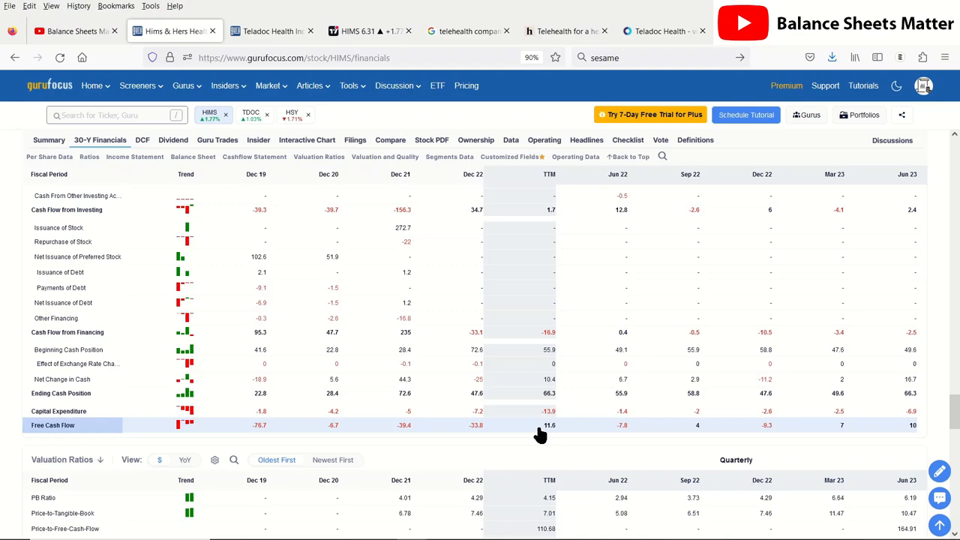
mouse_move(258, 141)
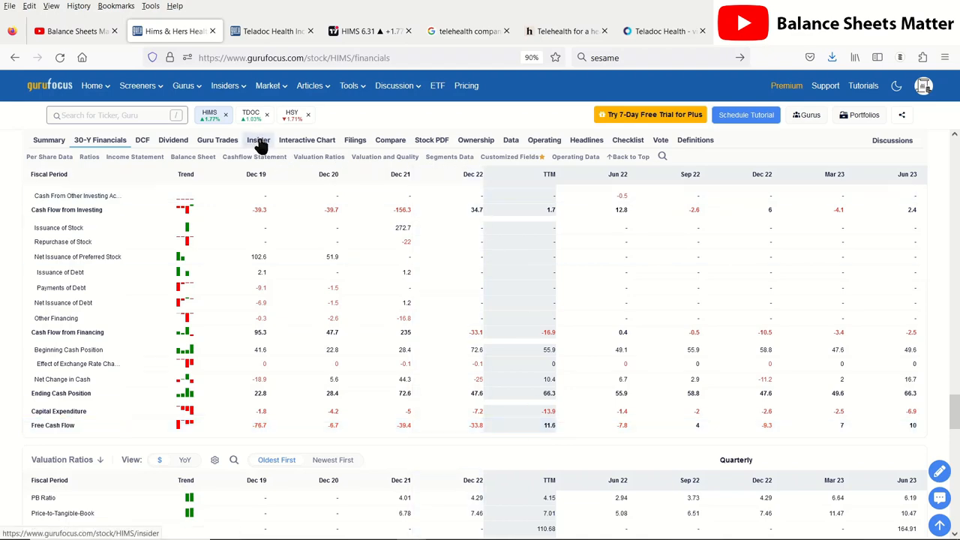
left_click(258, 140)
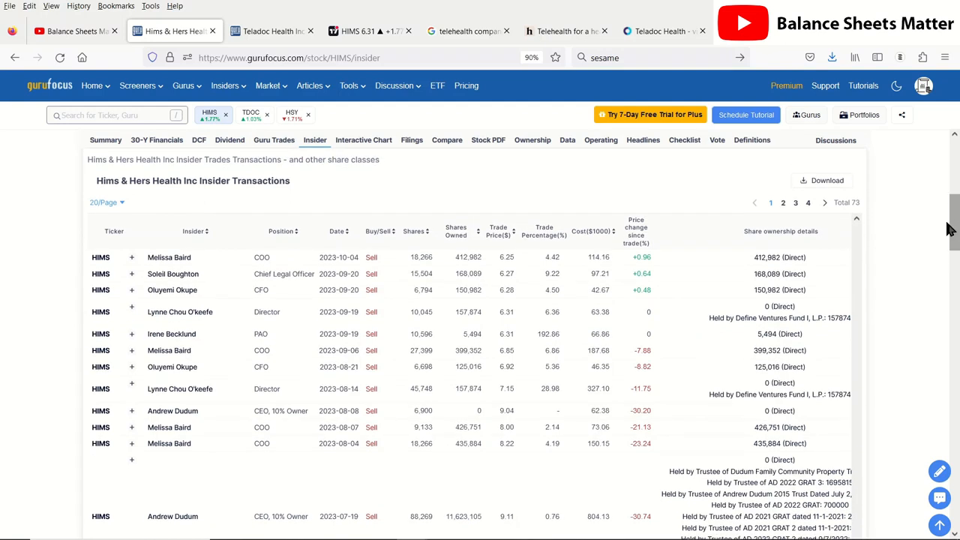
mouse_move(667, 273)
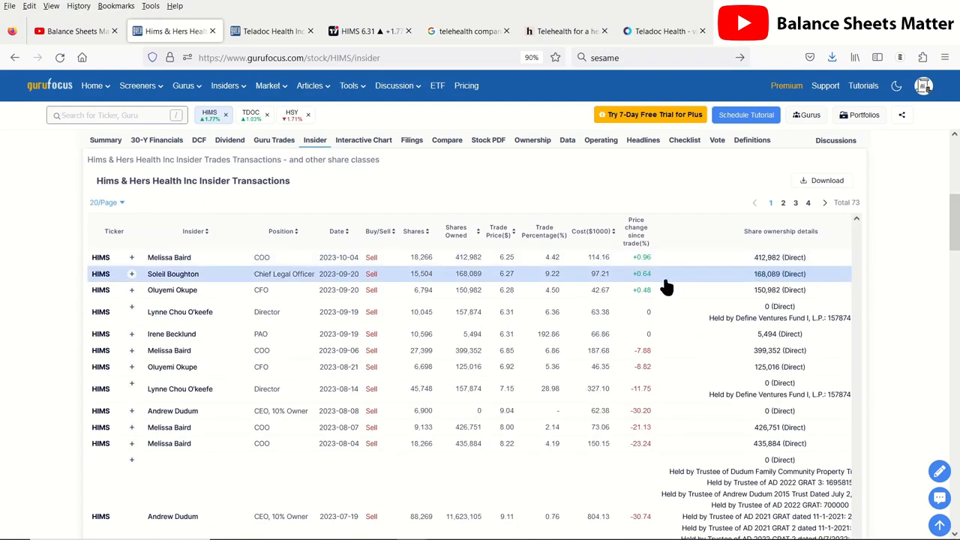
mouse_move(534, 293)
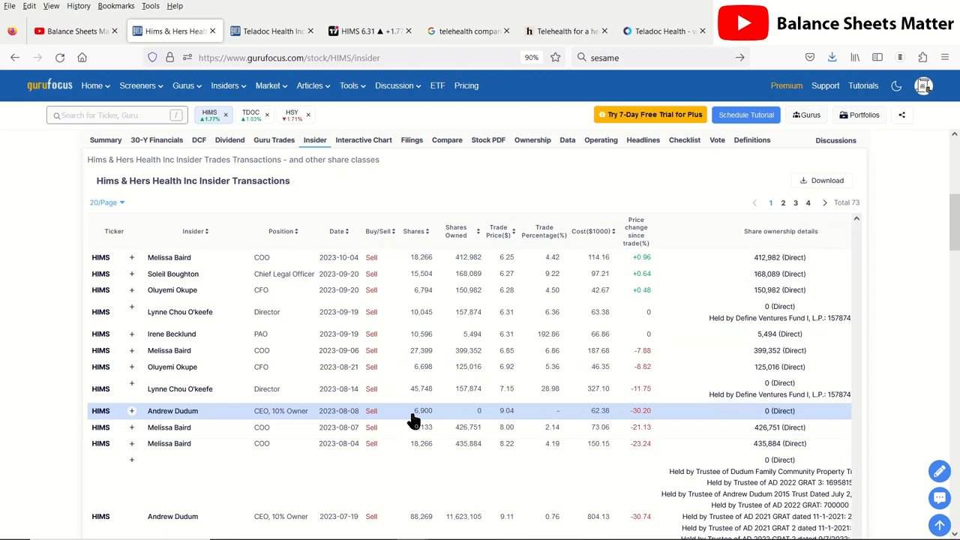
mouse_move(423, 426)
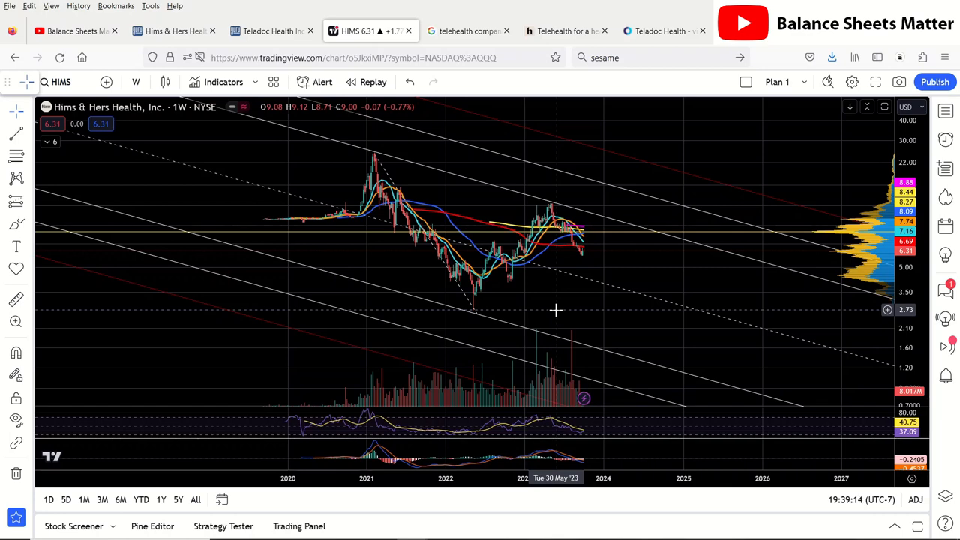
mouse_move(564, 292)
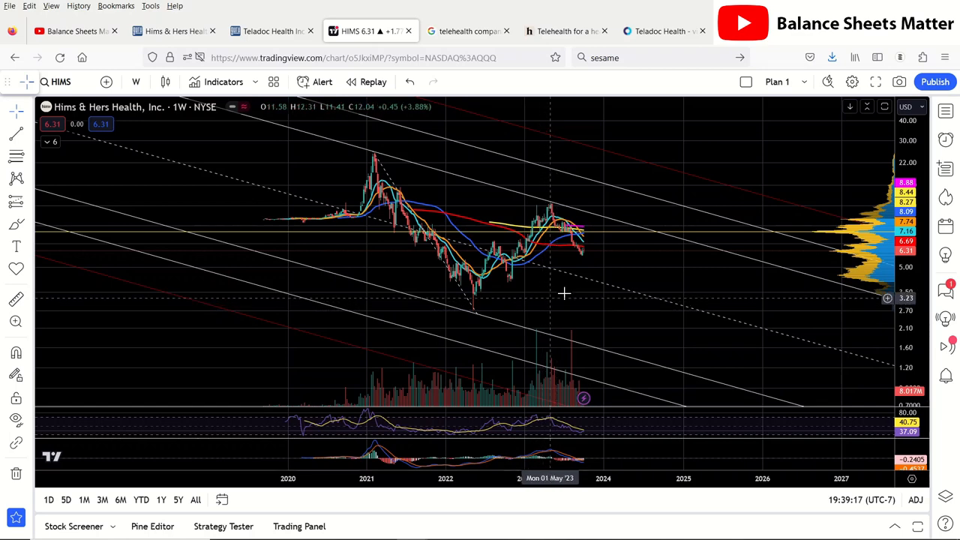
mouse_move(597, 288)
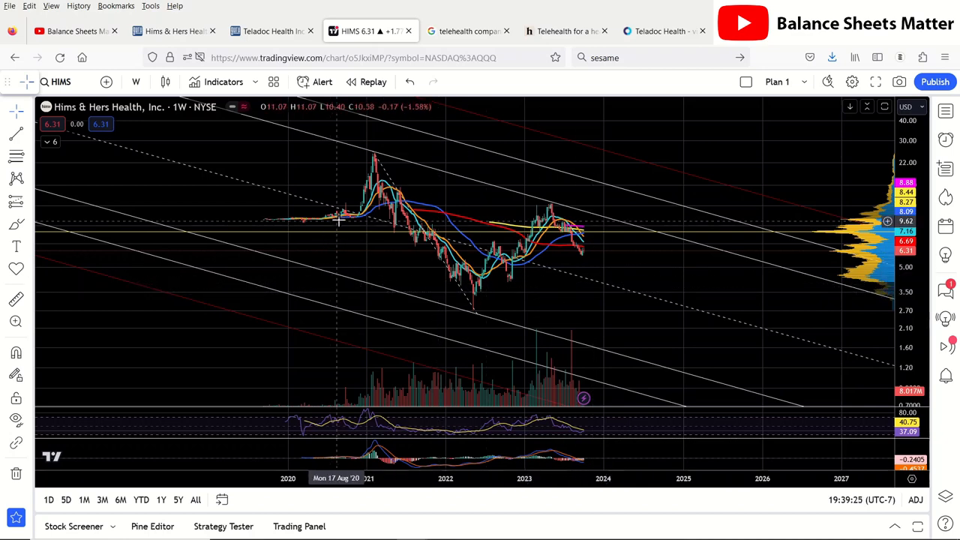
mouse_move(327, 223)
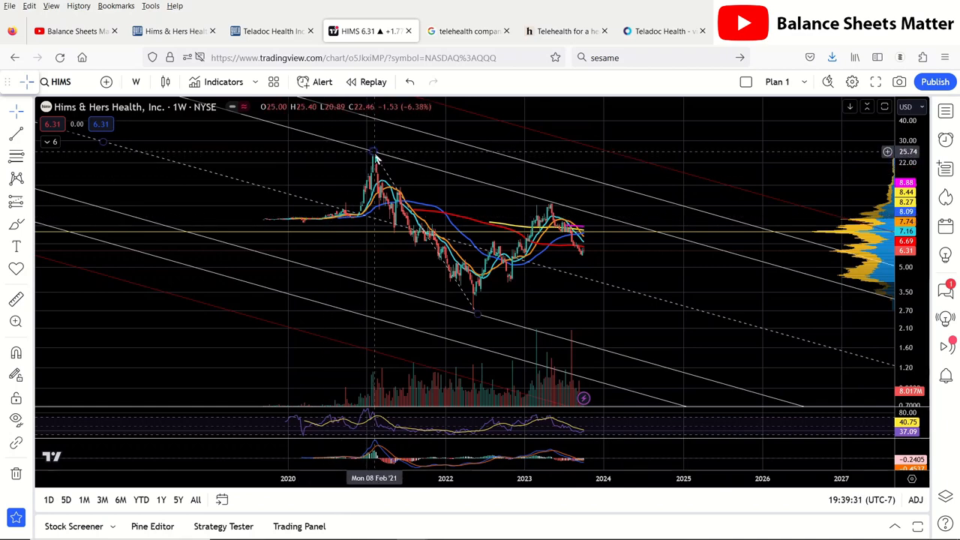
mouse_move(480, 315)
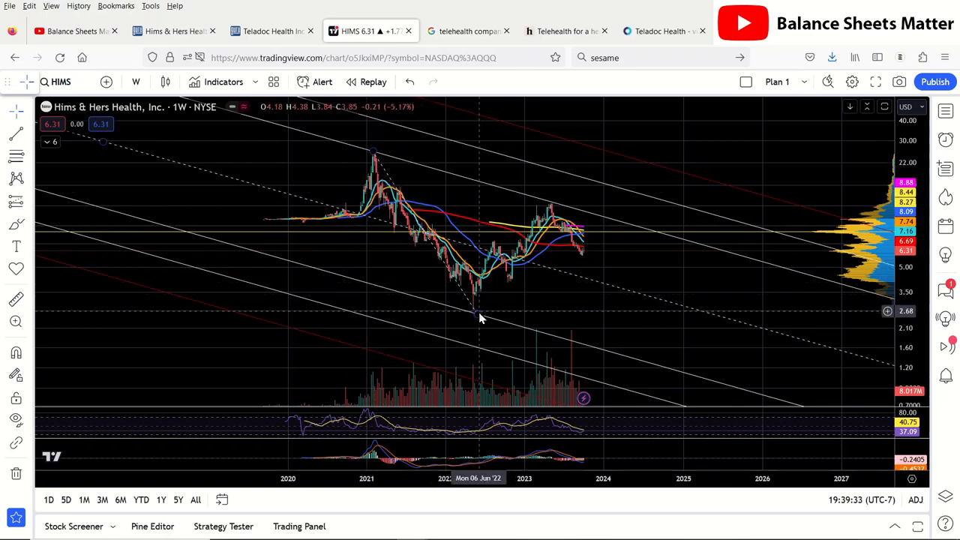
mouse_move(477, 315)
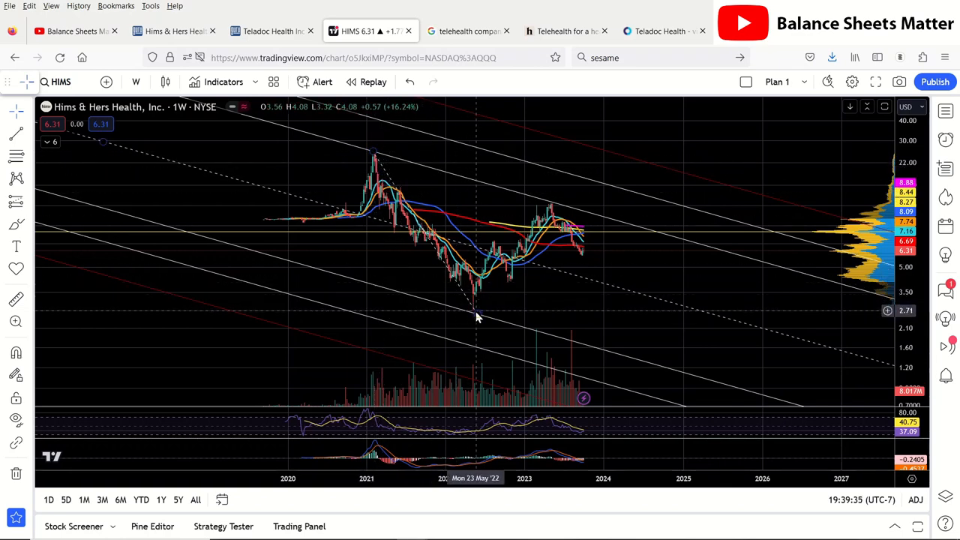
mouse_move(348, 225)
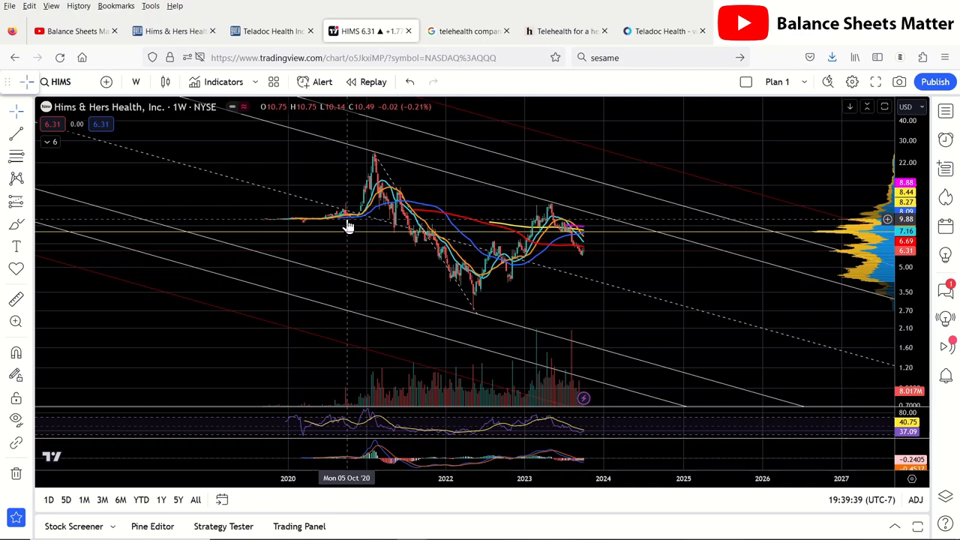
mouse_move(501, 264)
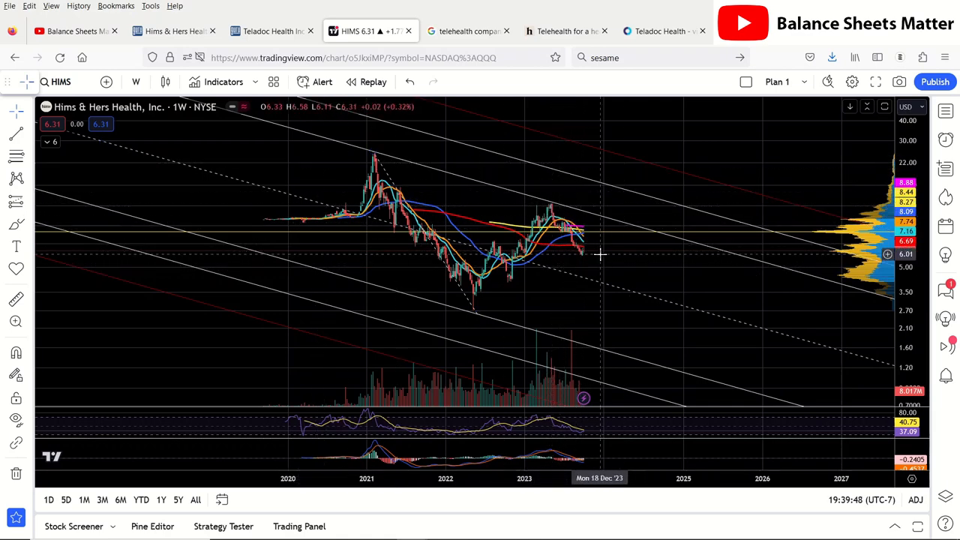
mouse_move(588, 273)
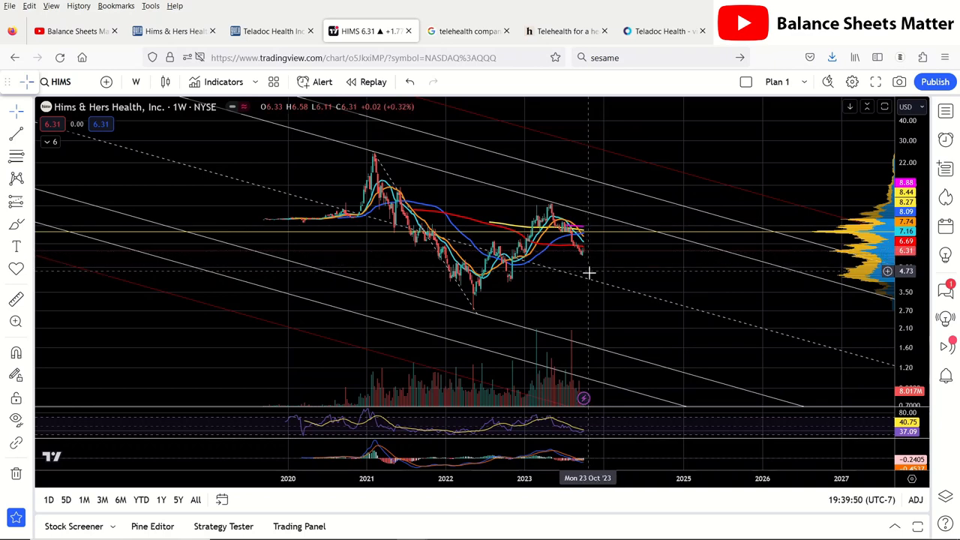
mouse_move(591, 282)
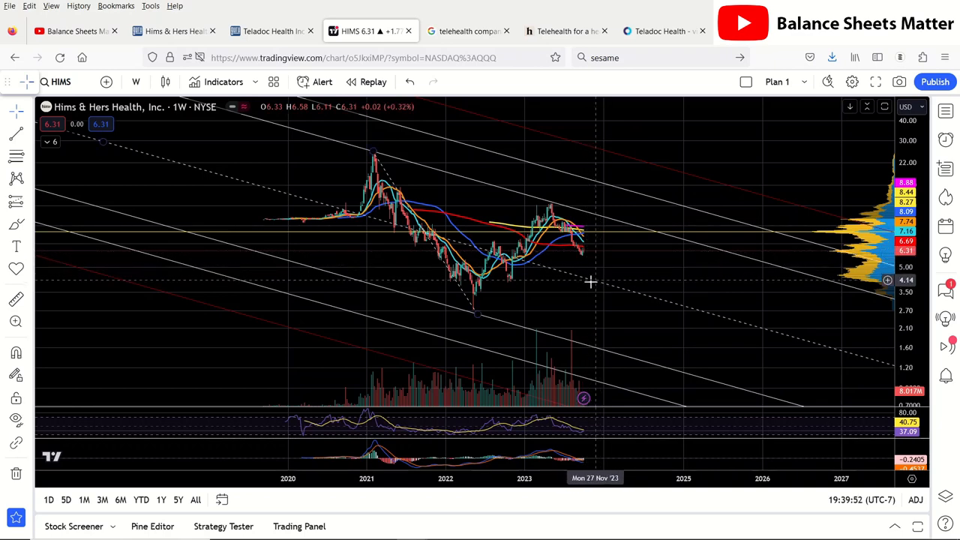
mouse_move(486, 291)
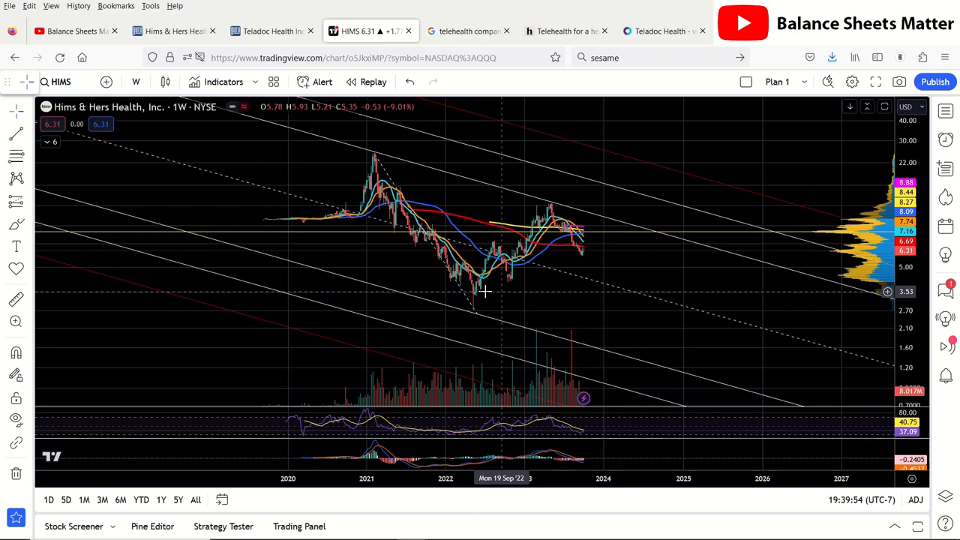
mouse_move(513, 288)
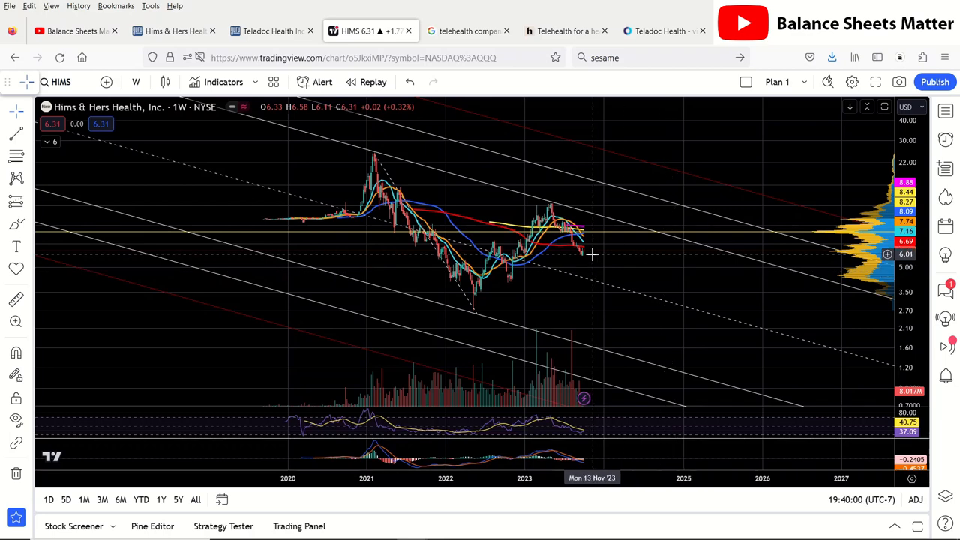
mouse_move(583, 258)
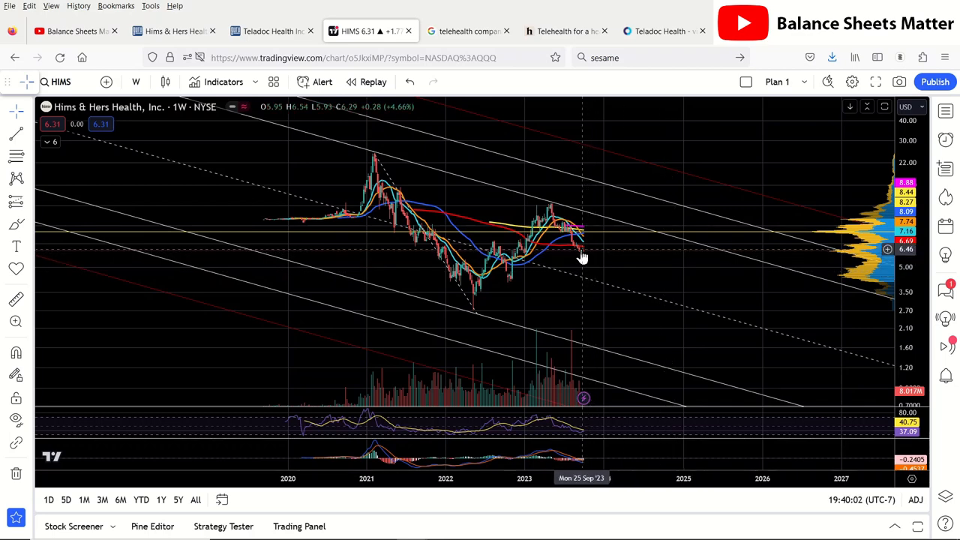
mouse_move(639, 334)
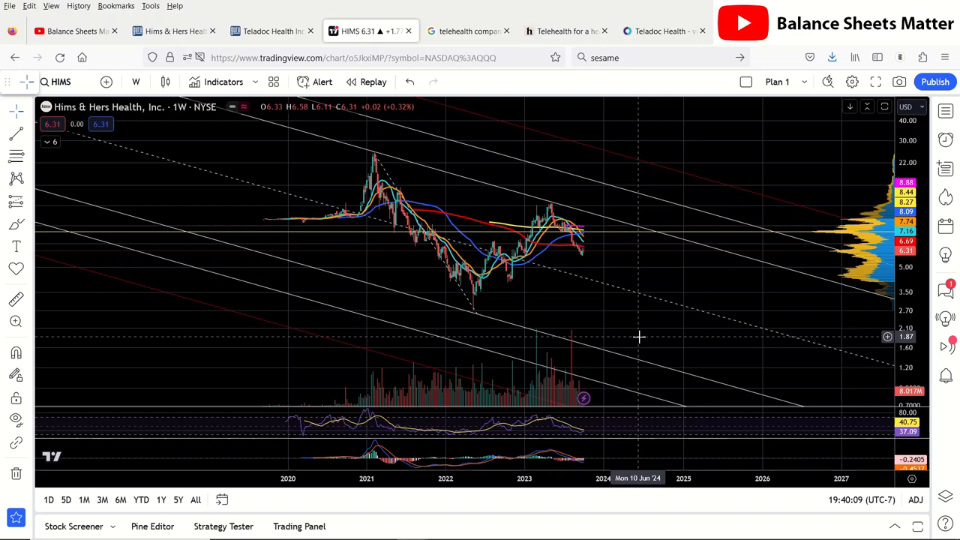
mouse_move(639, 315)
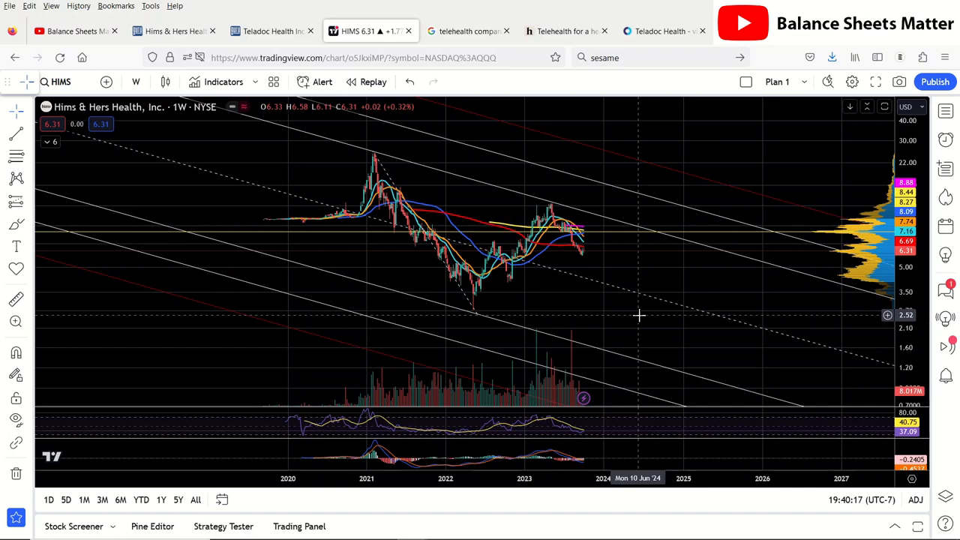
mouse_move(637, 318)
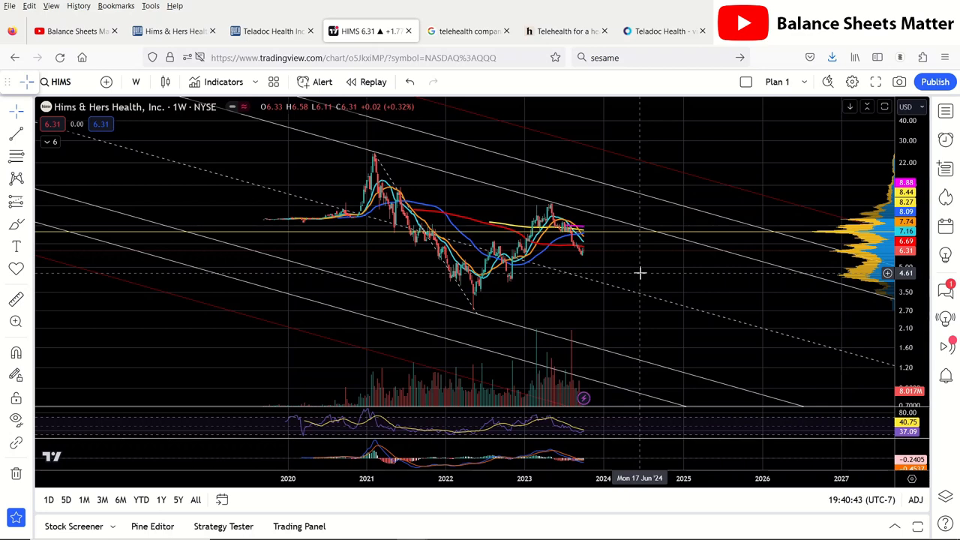
mouse_move(639, 274)
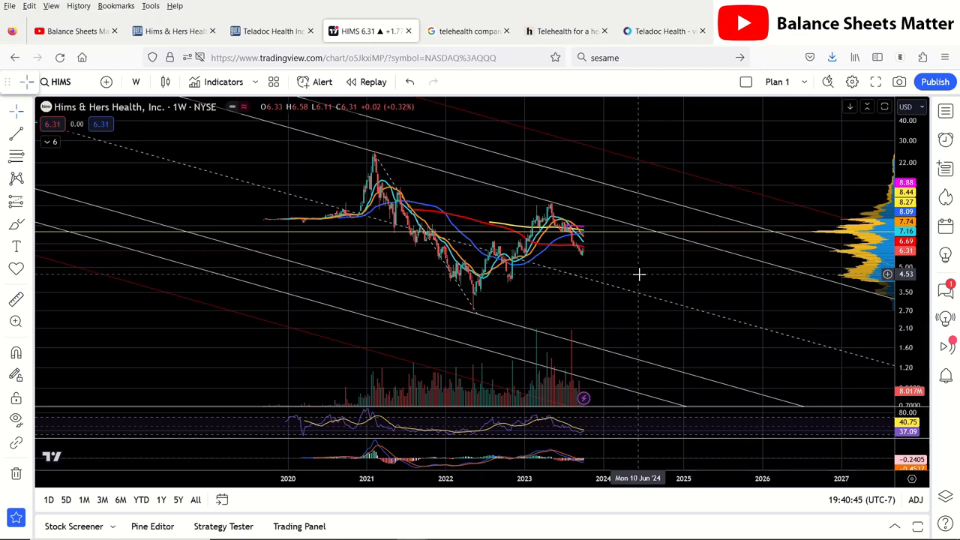
mouse_move(627, 278)
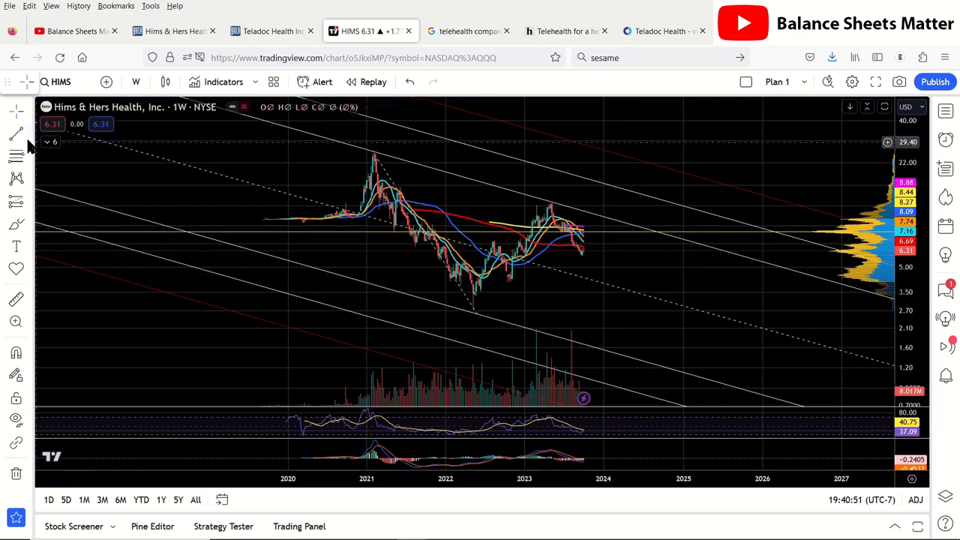
left_click(17, 177)
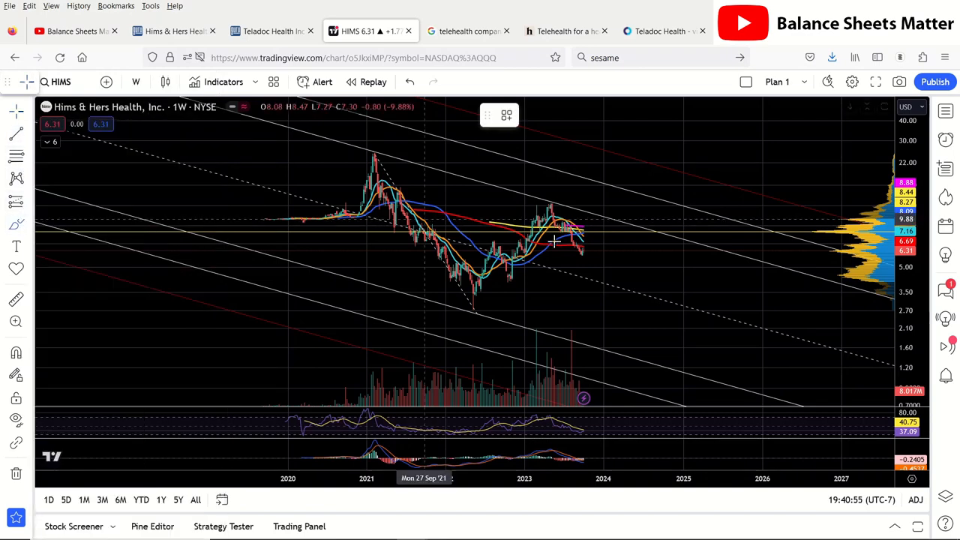
Step: Sketch a freehand hypothetical HIMS price path dipping then rebounding on the weekly chart
left_click_drag(578, 247, 600, 282)
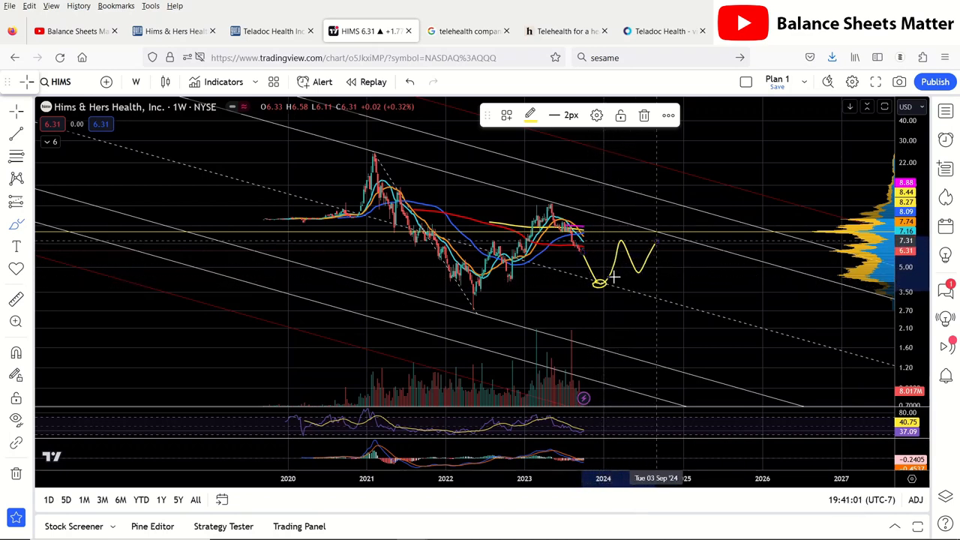
mouse_move(642, 273)
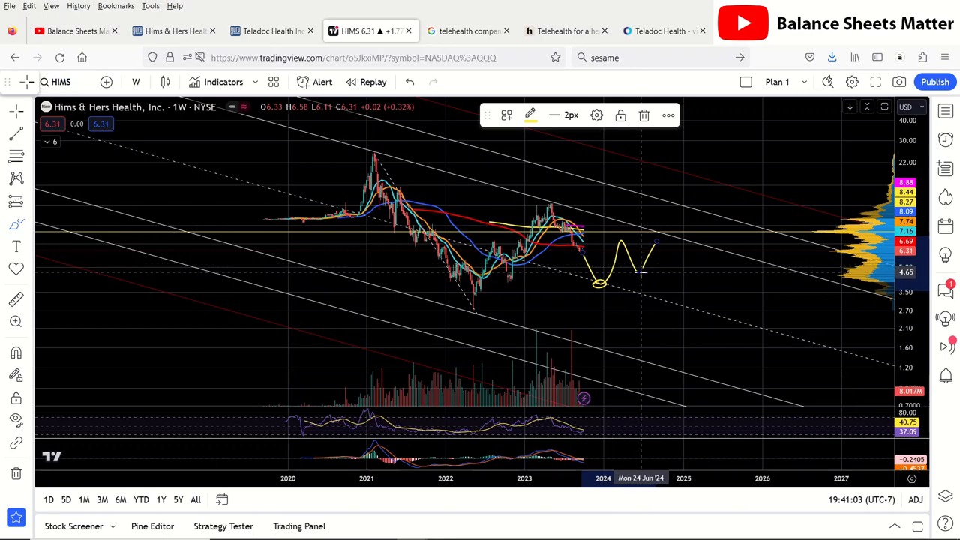
mouse_move(675, 252)
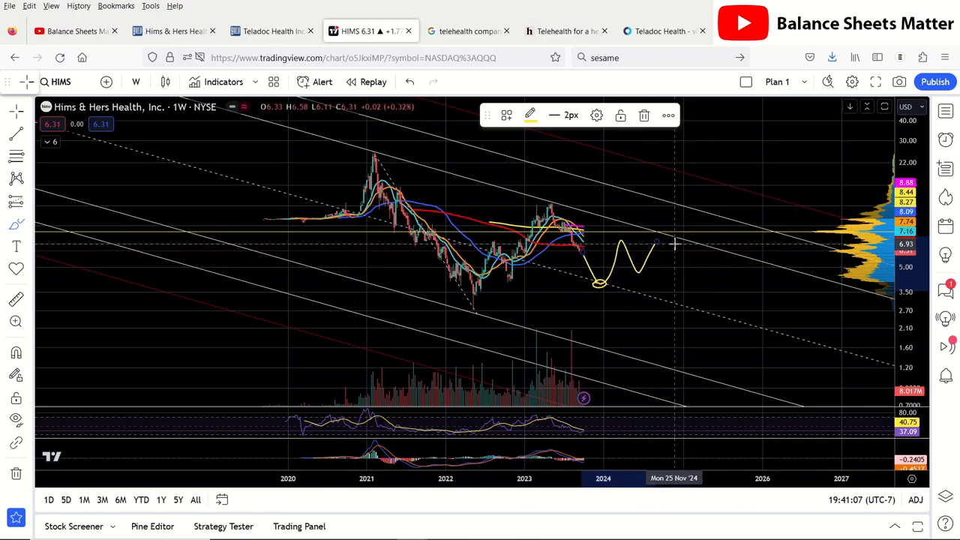
mouse_move(627, 248)
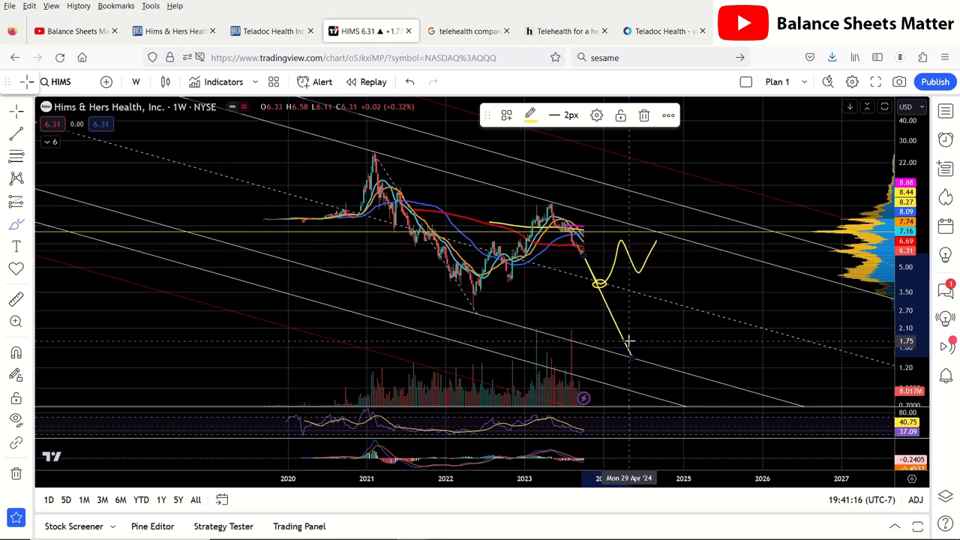
mouse_move(666, 291)
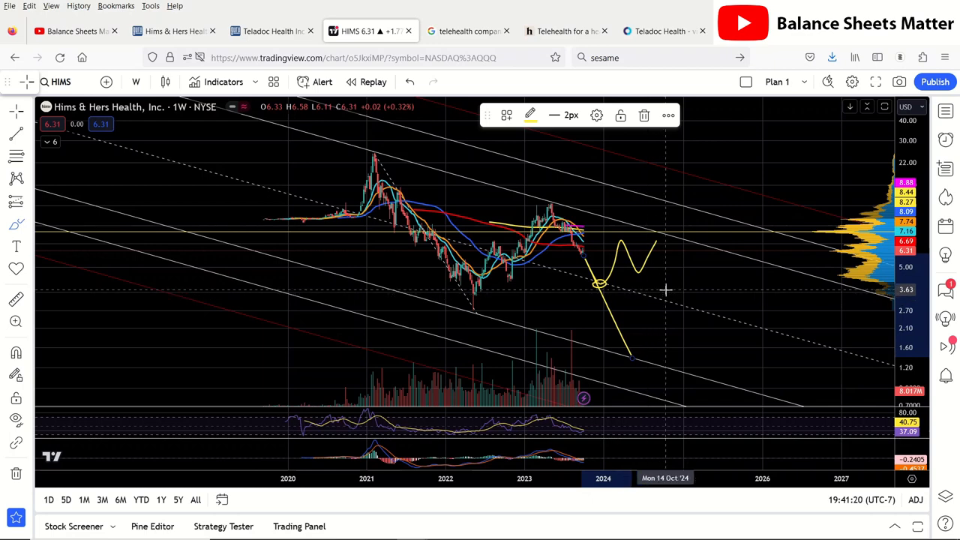